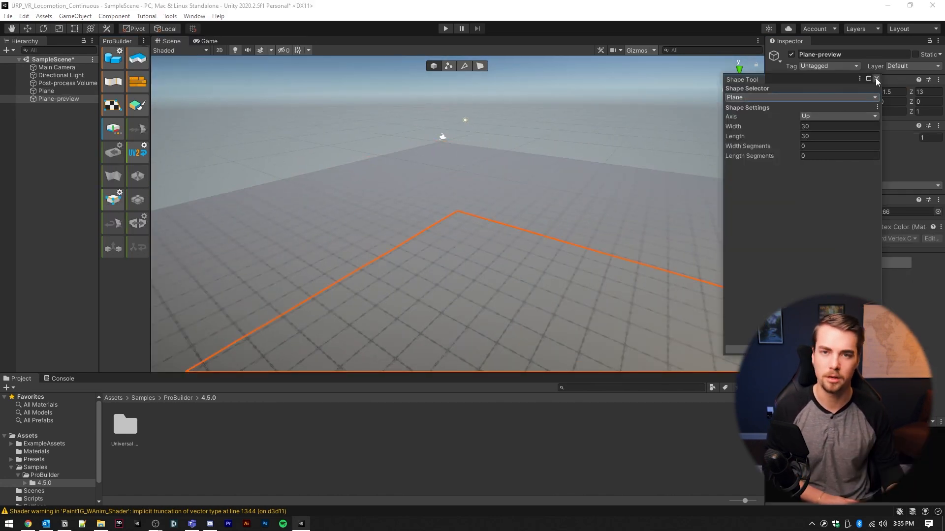
- Create ProBuilder Stairs in the scene and start another New Shape for the level
click(800, 97)
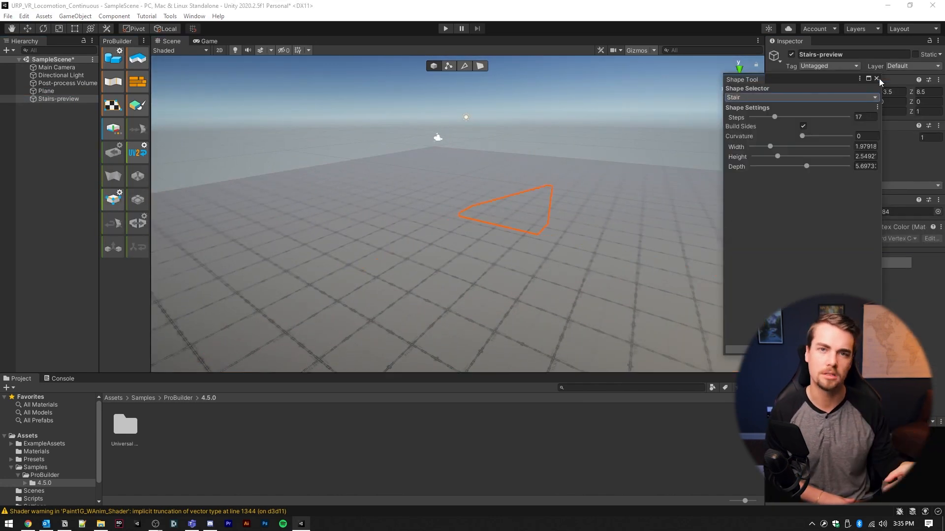
click(877, 79)
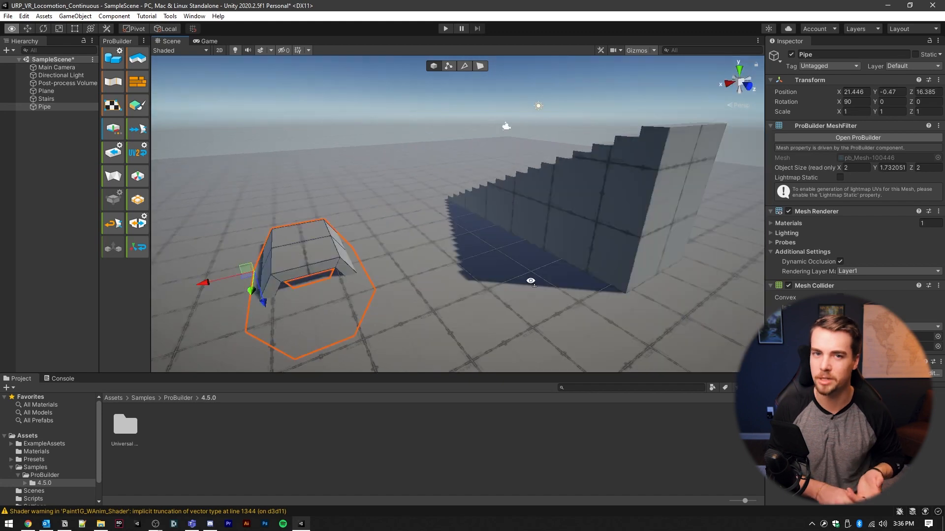
click(112, 199)
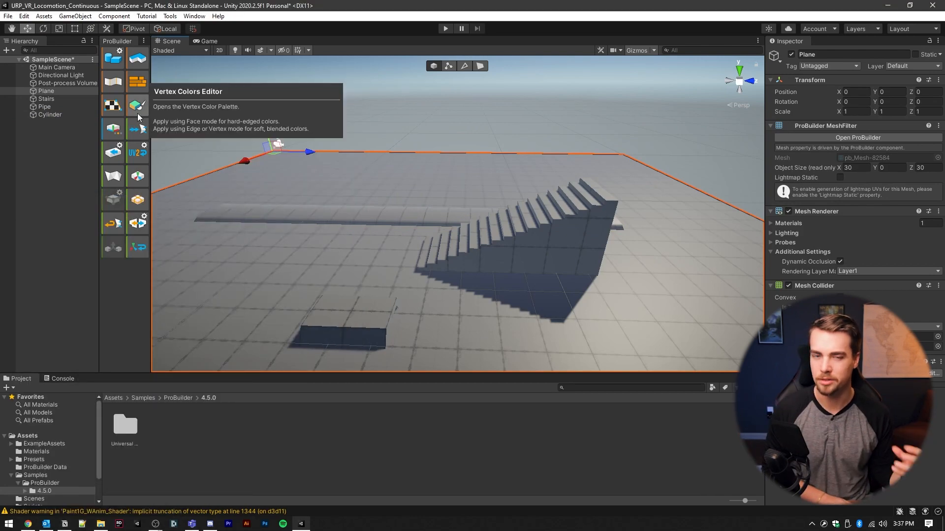
- Use Vertex Colors to paint the ground plane, the long cylinder red and the pipe block blue
click(137, 106)
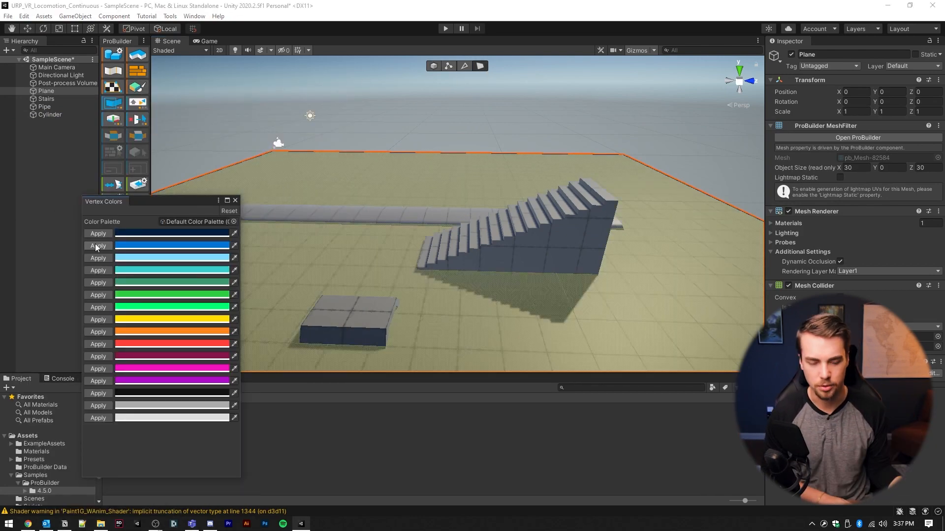
click(49, 114)
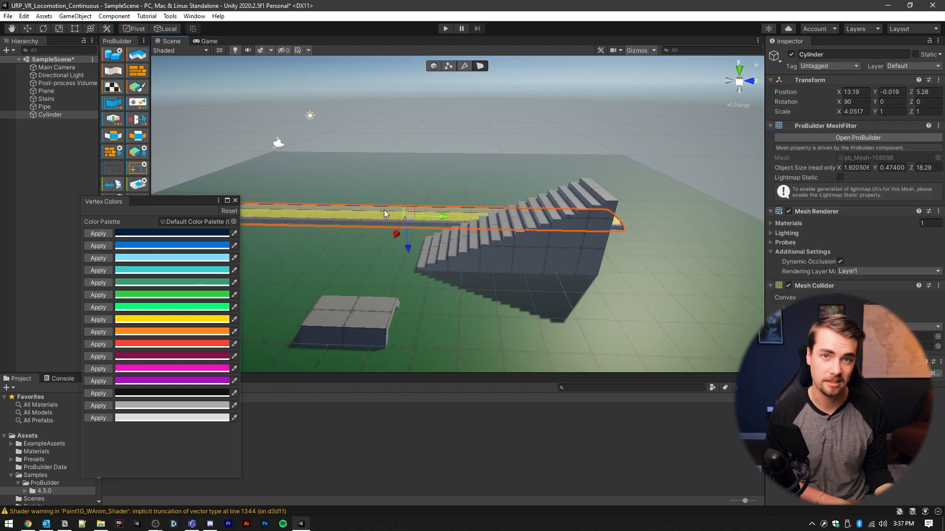
click(45, 98)
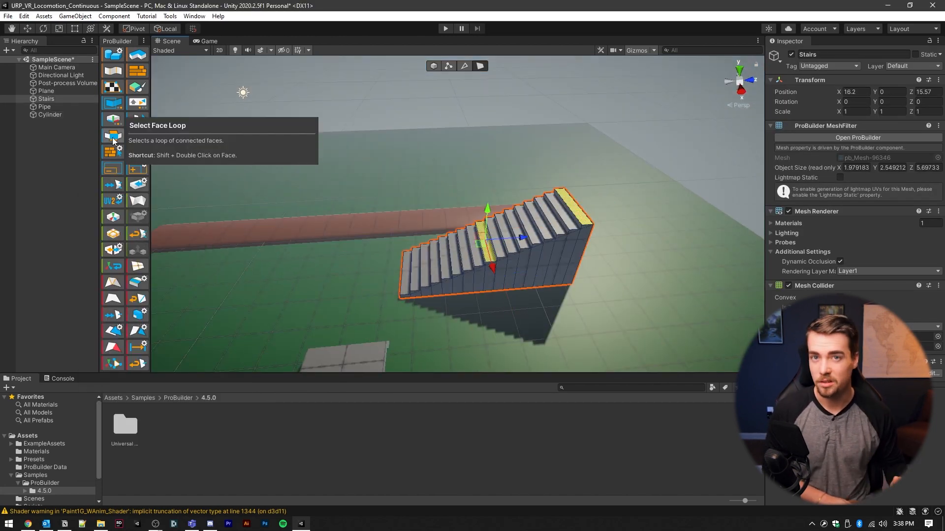
mouse_move(113, 102)
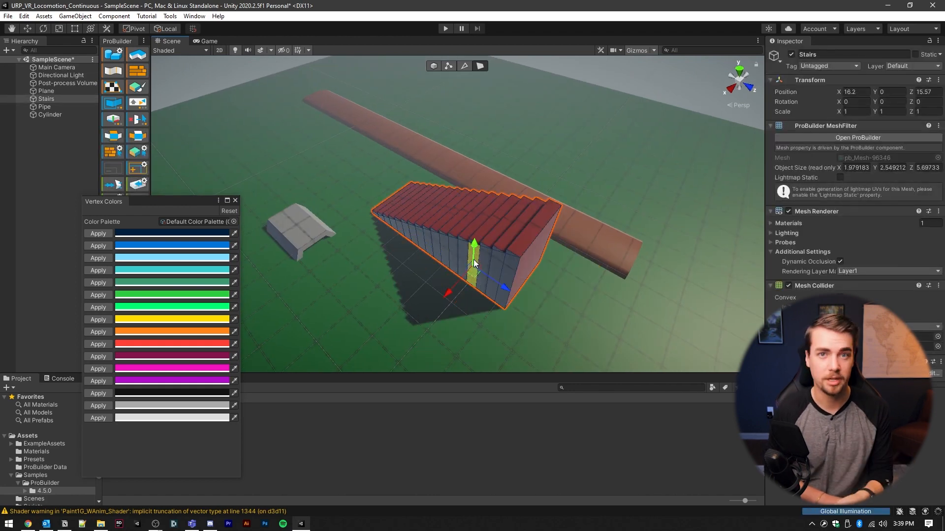
click(295, 229)
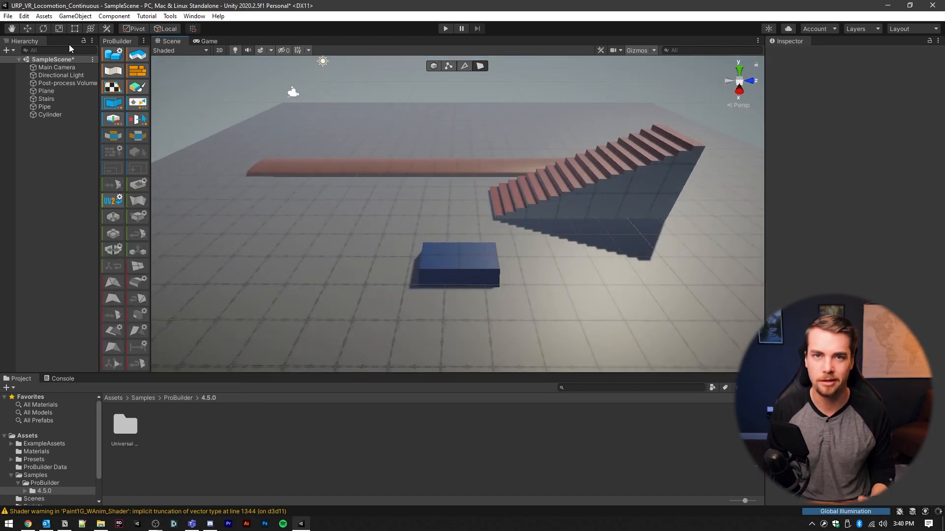
- Reach Project Settings and Package Manager, saving the scene, and select the XR Interaction Toolkit package
click(22, 15)
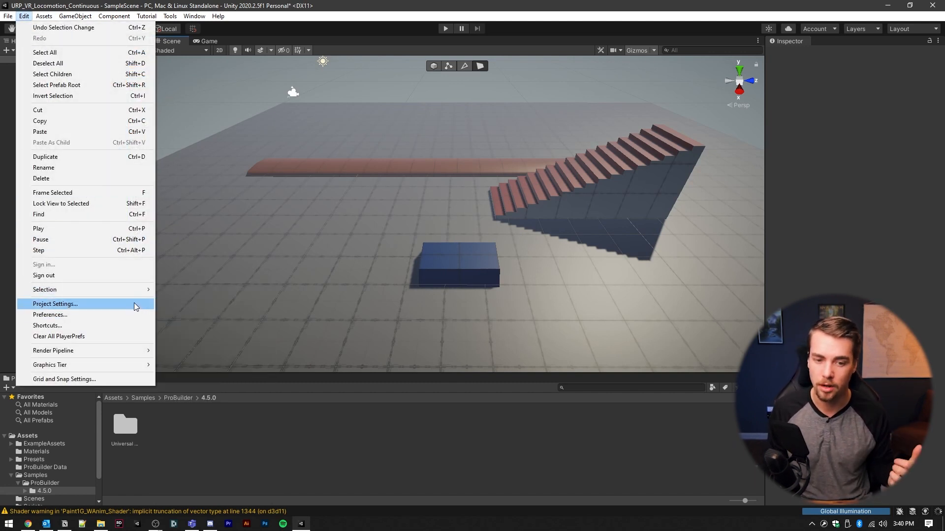
mouse_move(136, 301)
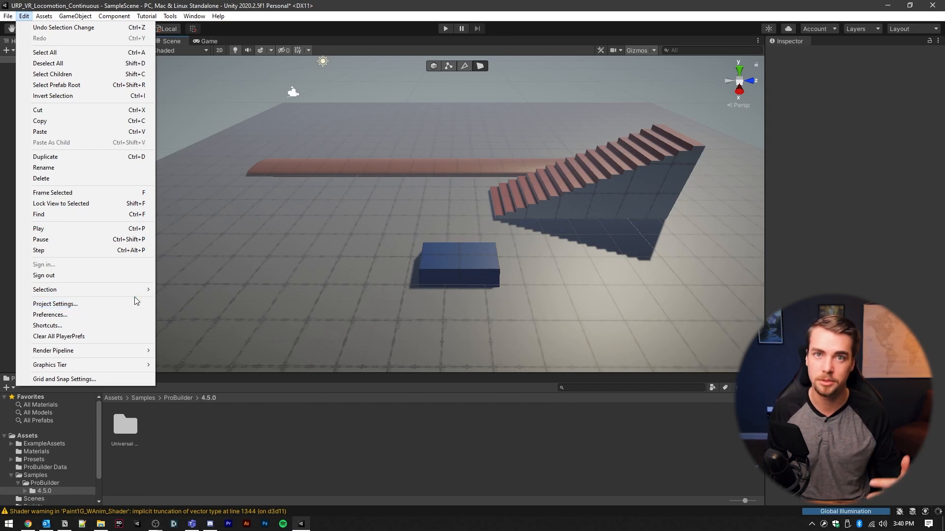
click(55, 304)
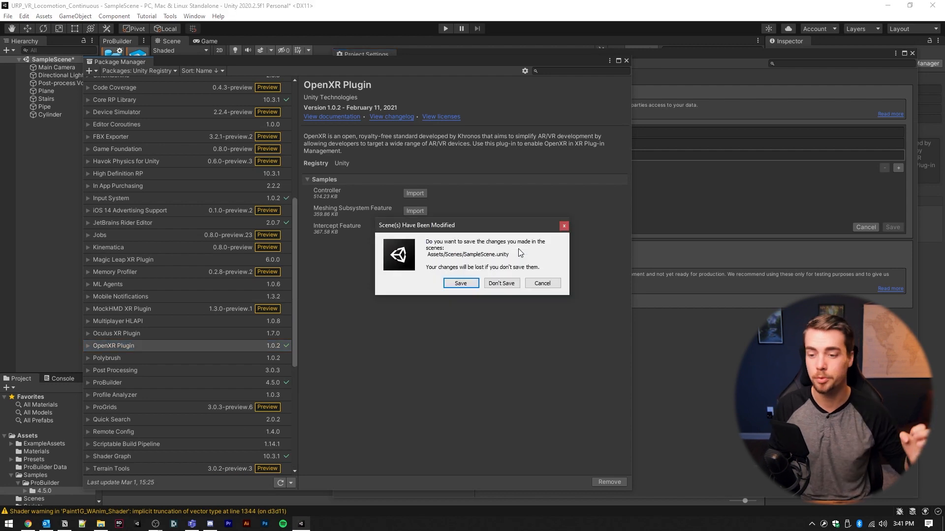
click(501, 283)
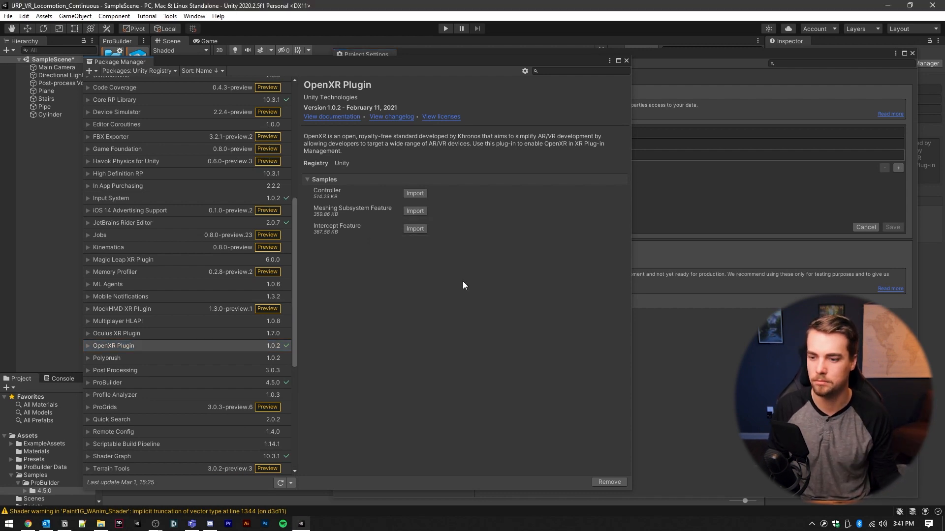
scroll(down, 3)
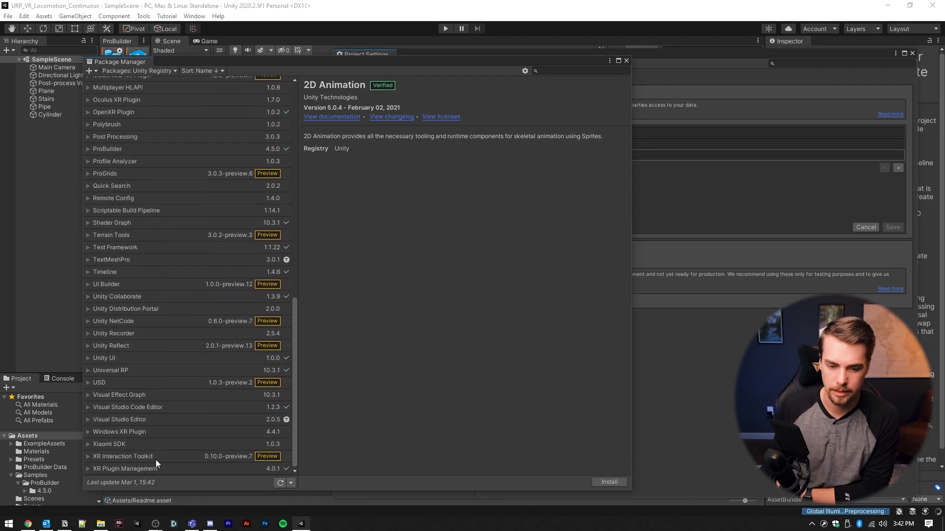
click(123, 456)
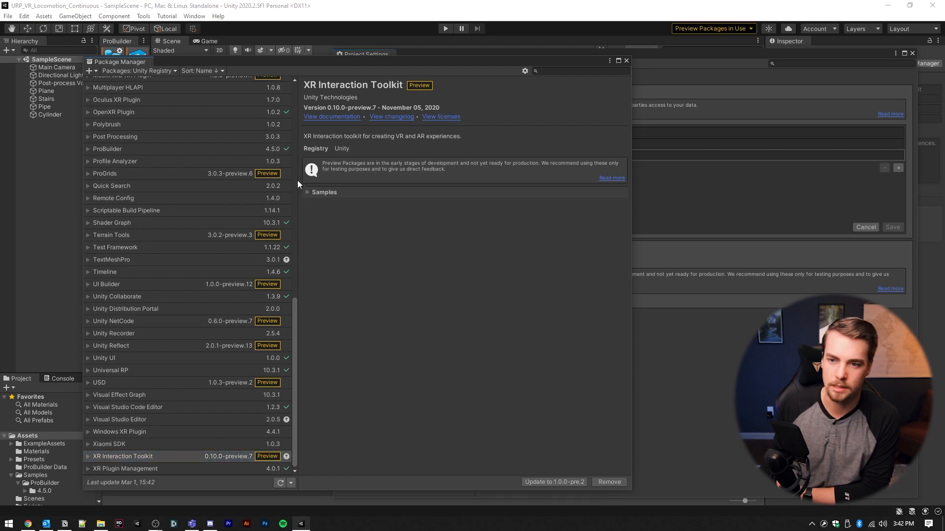
- Import the Default Input Actions sample and enable OpenXR in XR Plug-in Management
click(307, 192)
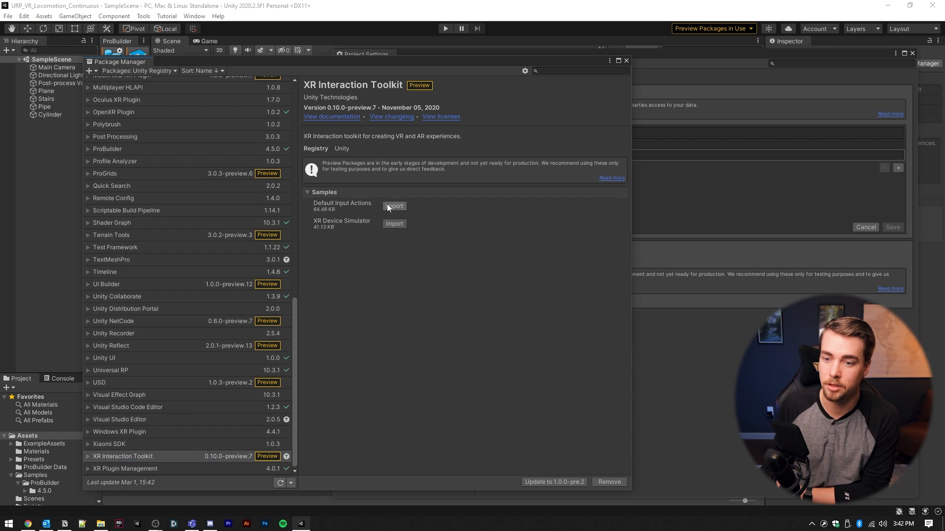
click(394, 206)
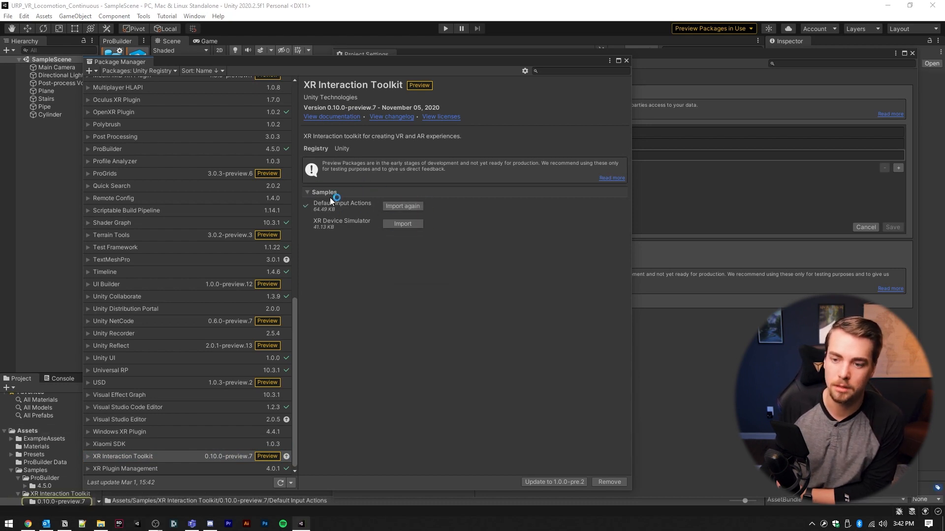
mouse_move(362, 180)
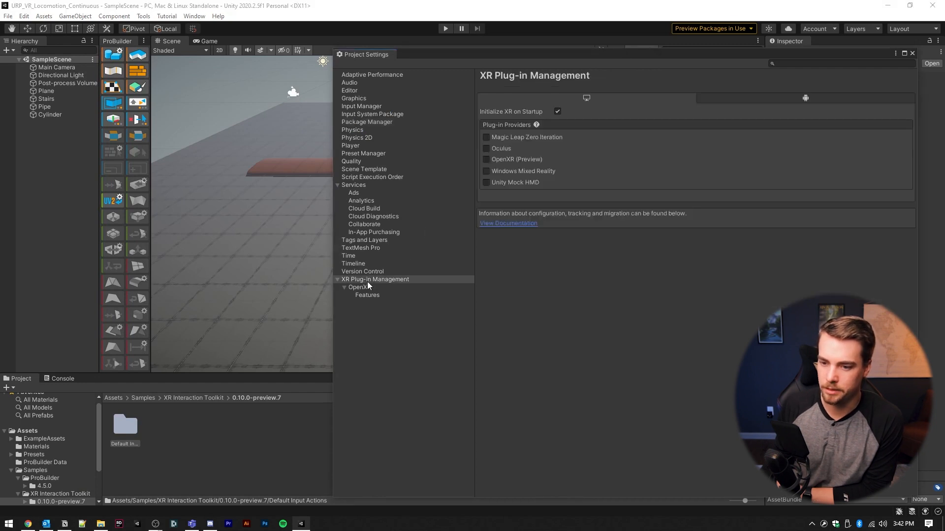
click(487, 159)
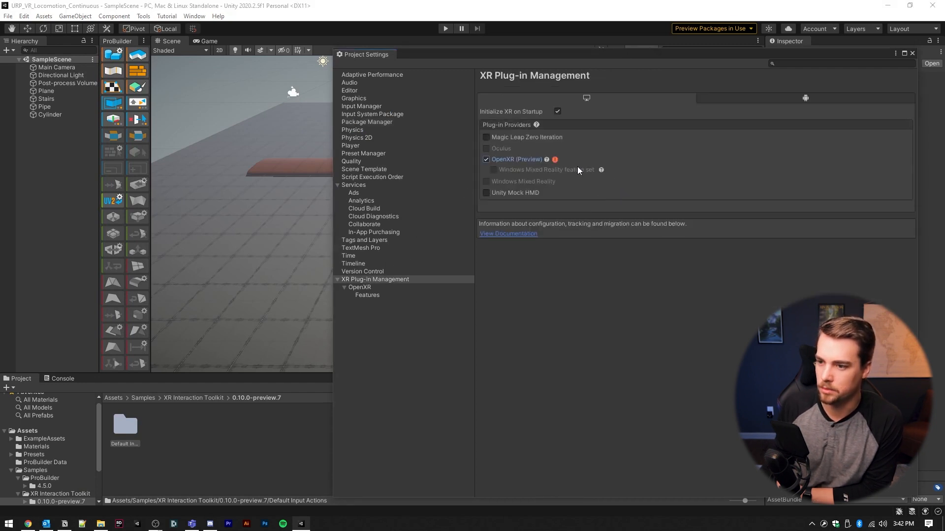
click(554, 159)
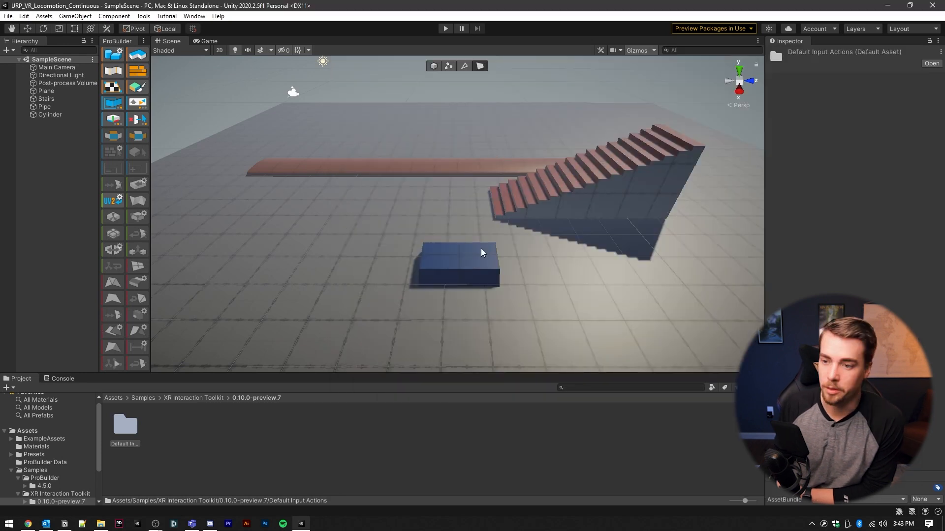
mouse_move(351, 223)
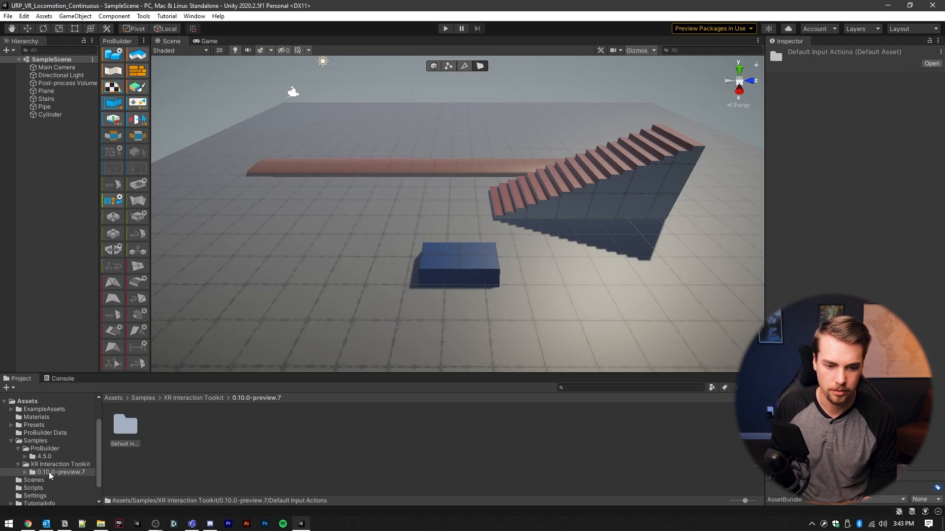
- Browse to Samples/XR Interaction Toolkit/Default Input Actions in the Project window
click(27, 401)
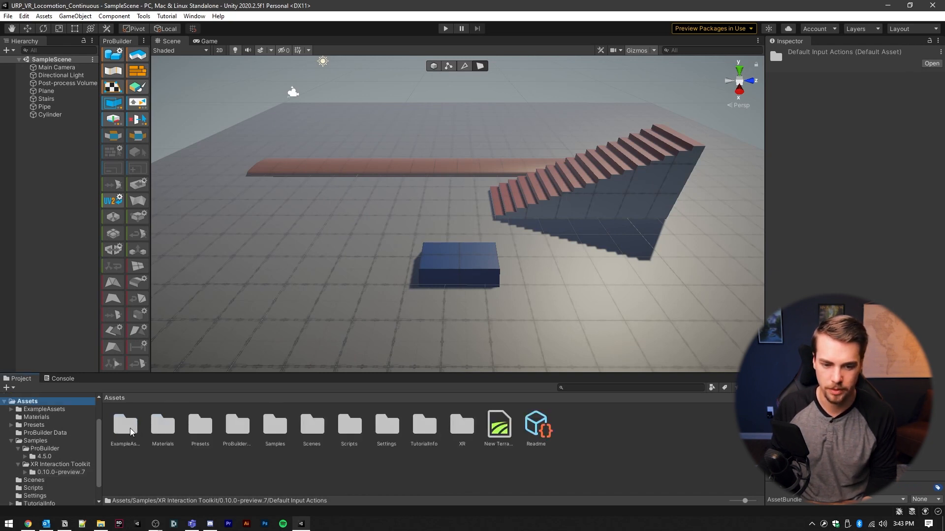
double_click(275, 425)
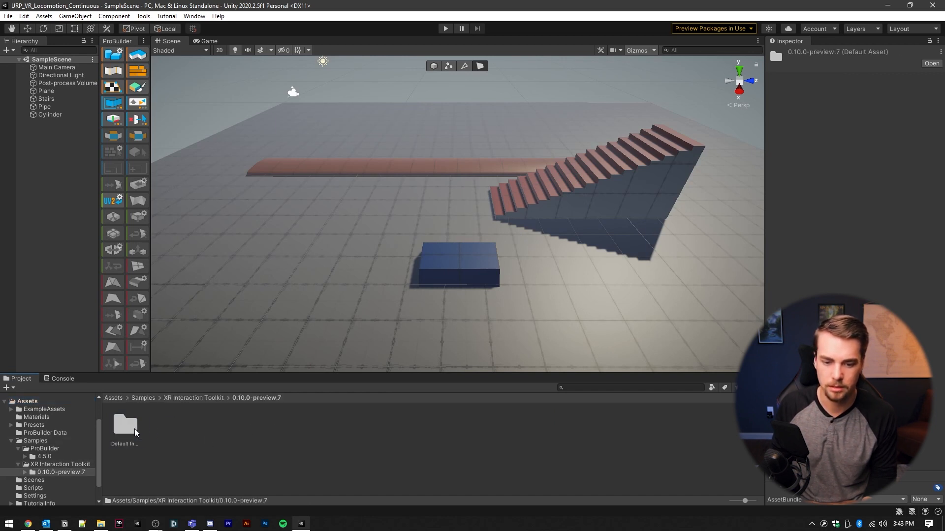
double_click(125, 426)
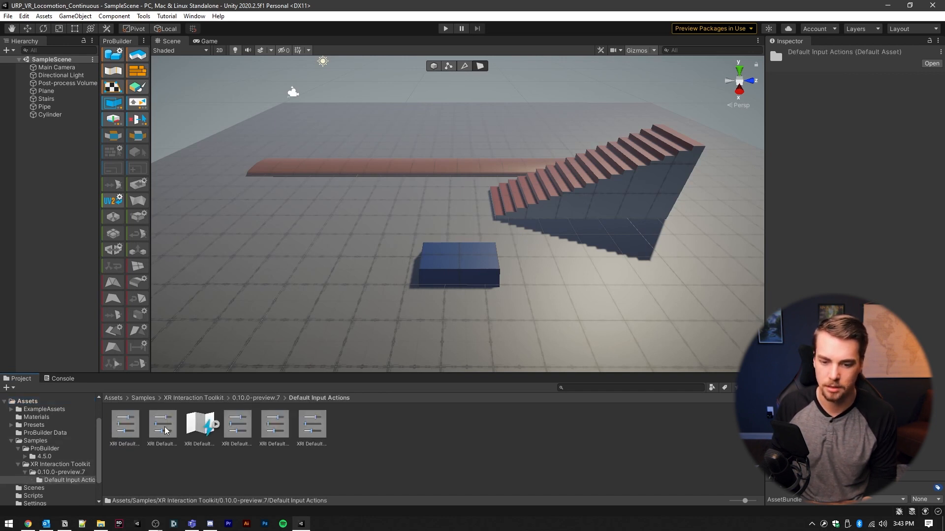
click(125, 424)
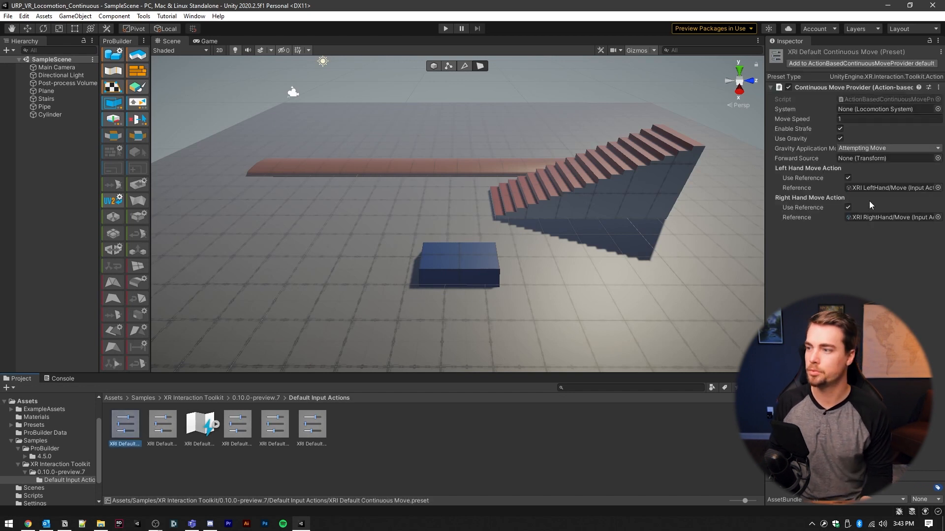
- Register XRI Default Left Controller as the ActionBasedController default preset
click(237, 425)
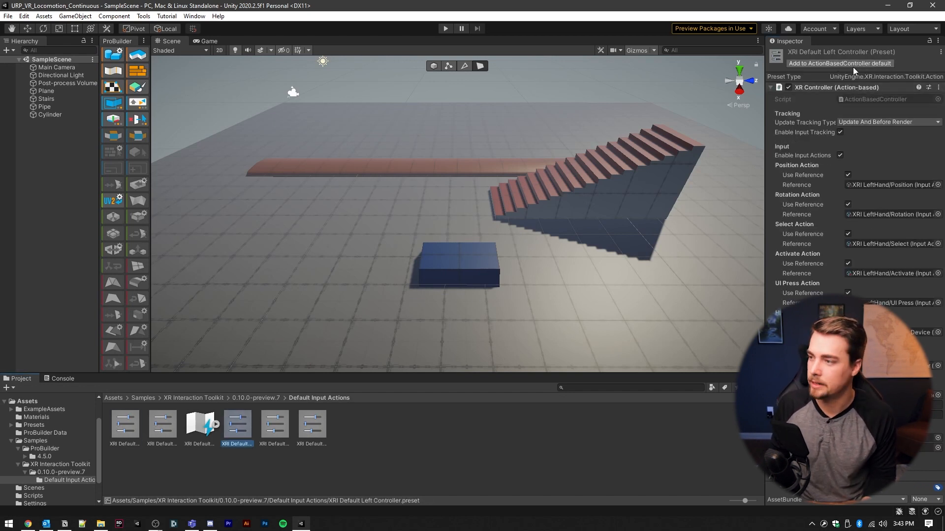
click(839, 63)
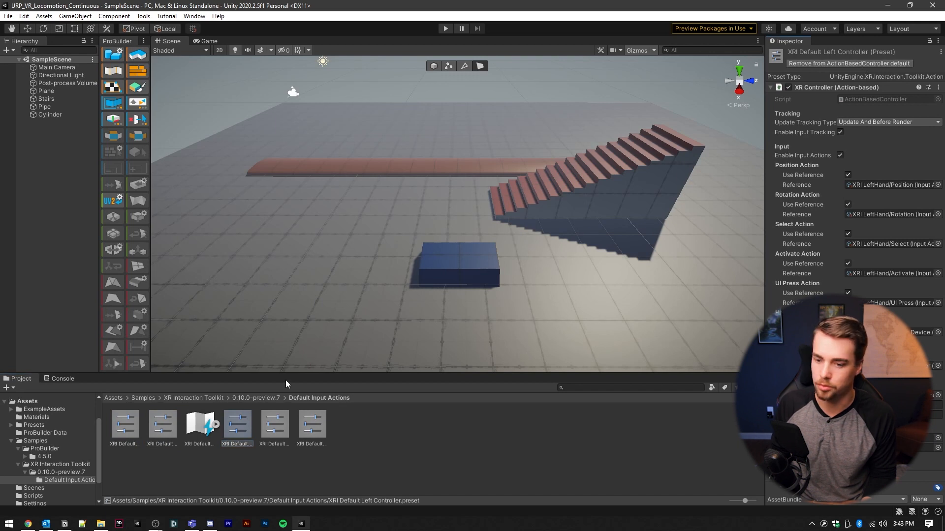
click(312, 424)
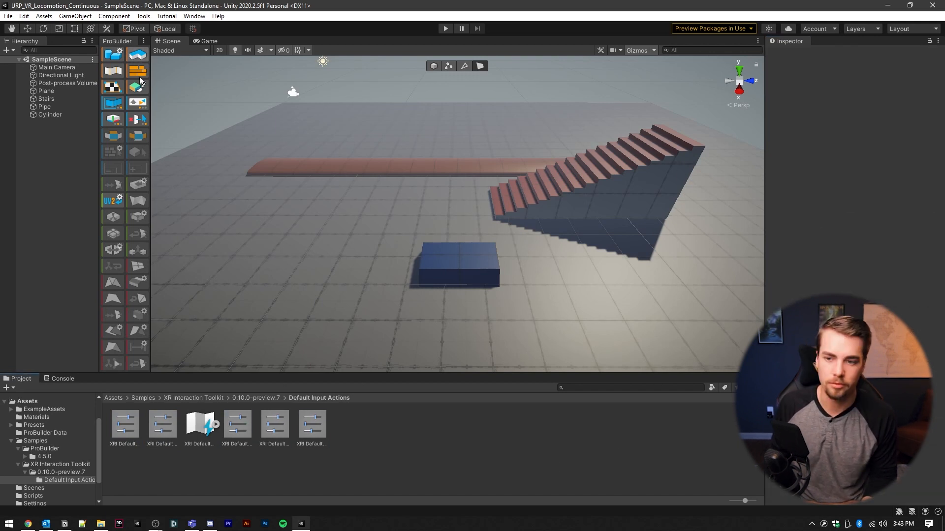
- Create a Room-Scale XR Rig (Action-based) from the Hierarchy's XR menu
right_click(69, 55)
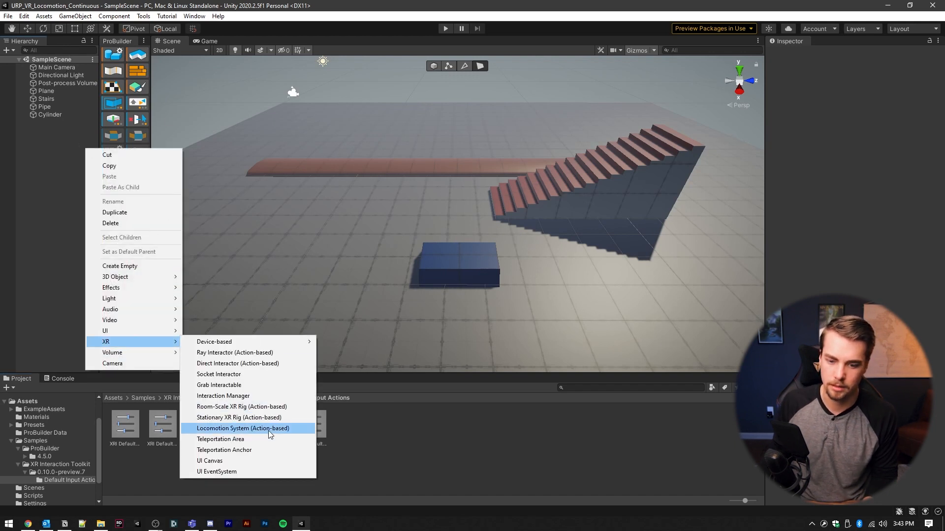
mouse_move(269, 407)
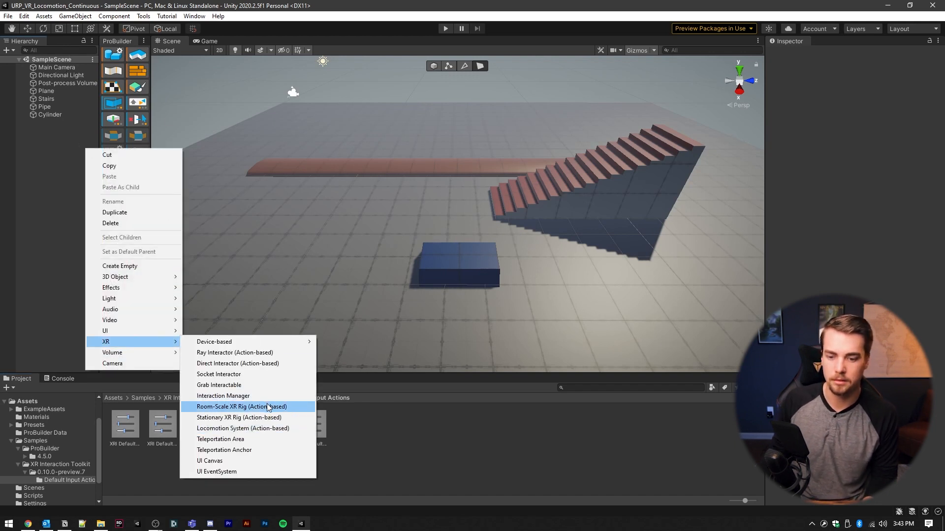
click(240, 406)
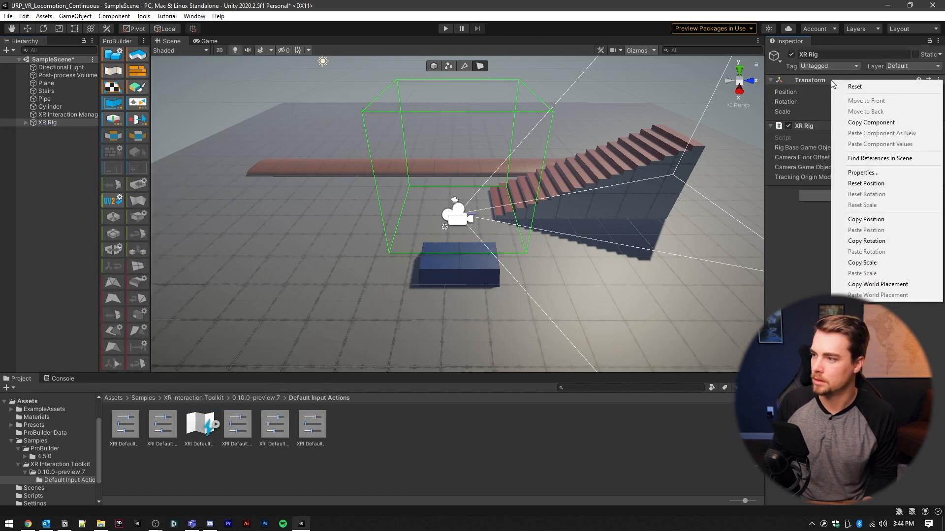
click(866, 183)
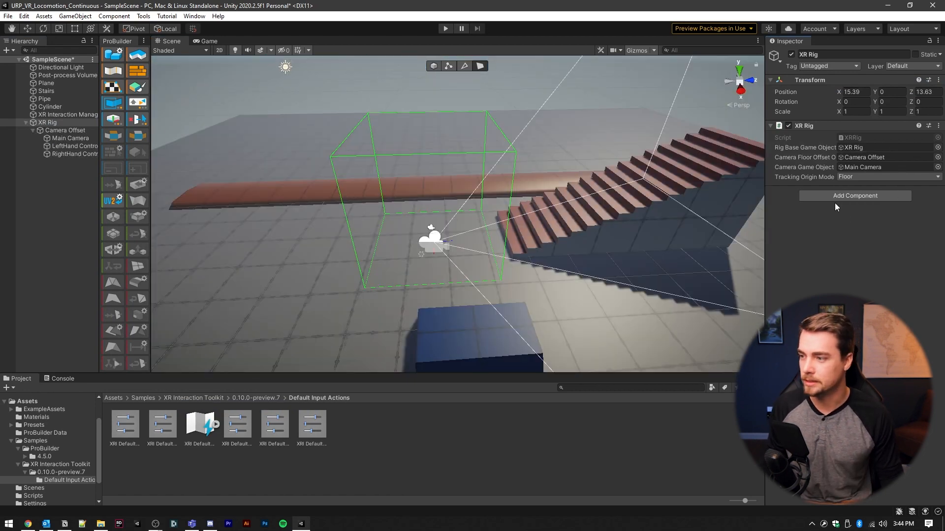
mouse_move(742, 160)
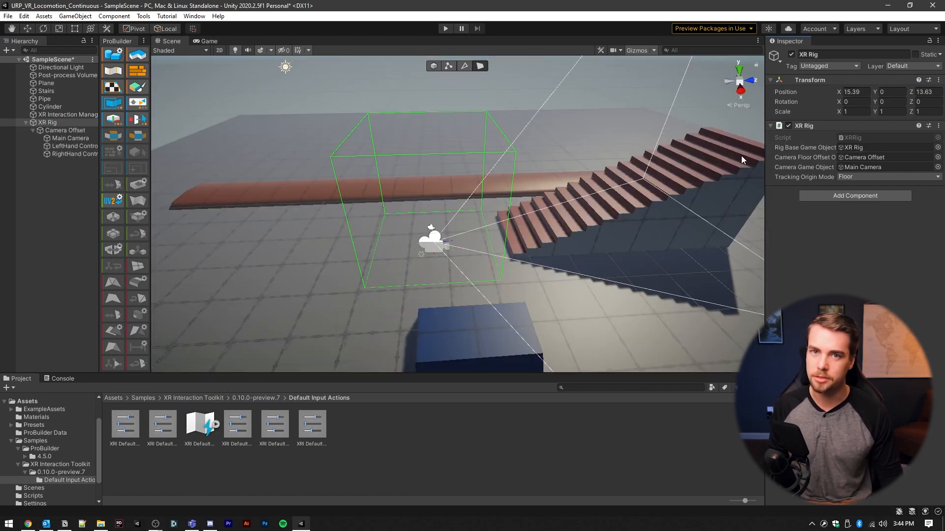
- Add an Input Action Manager to the XR Rig referencing XRI Default Input Actions, removing the empty entry
click(854, 195)
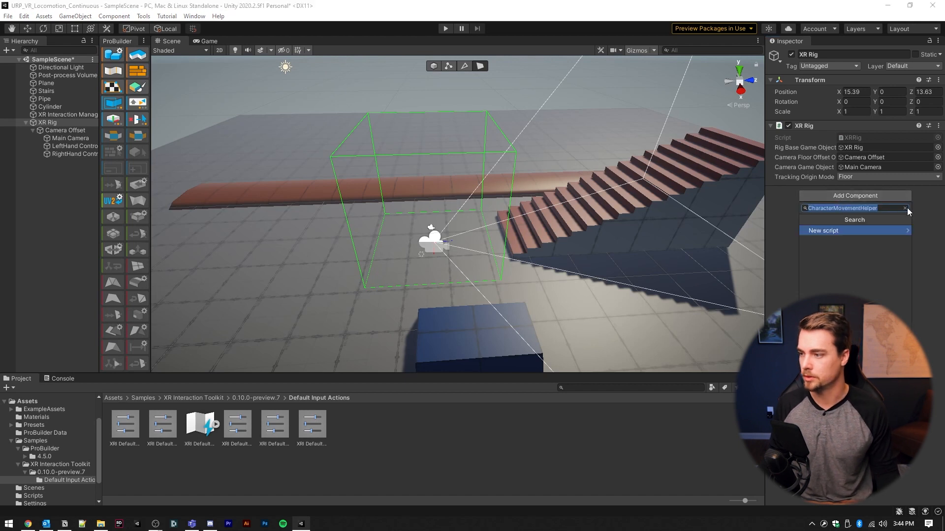
text(in)
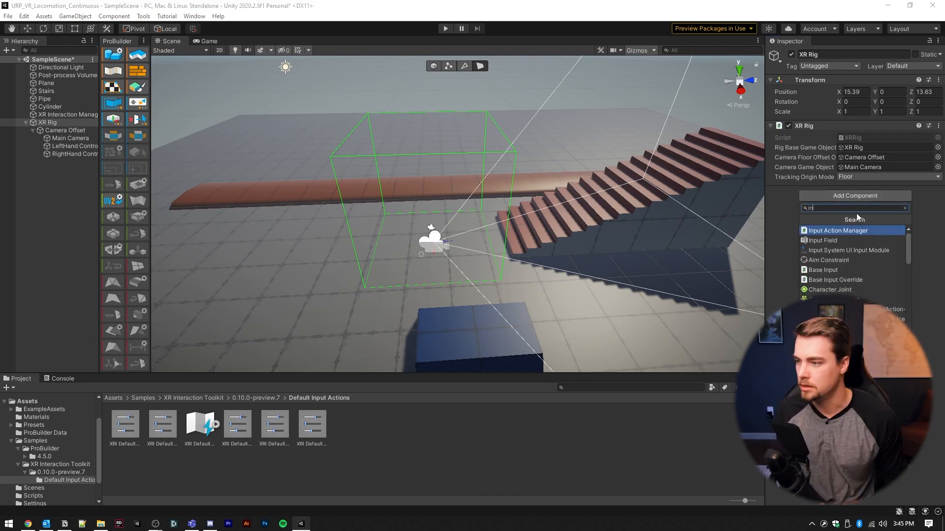
click(837, 231)
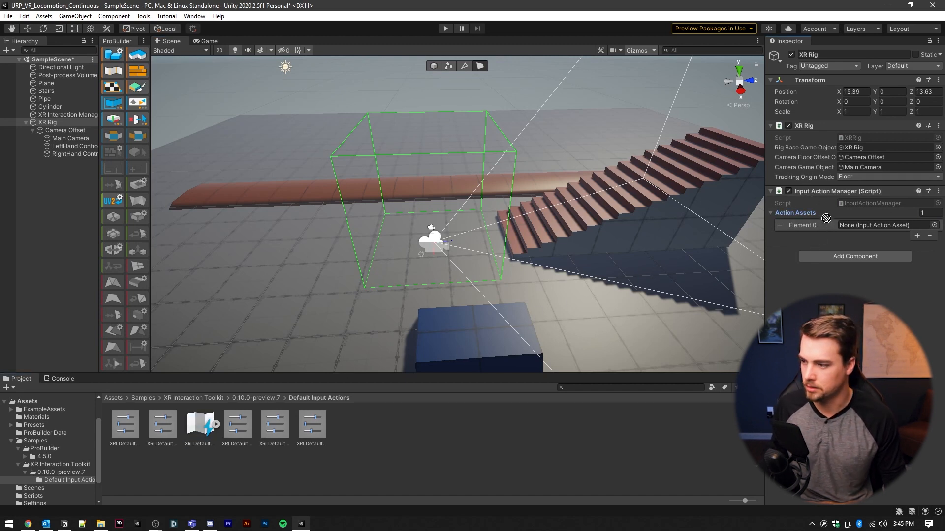
click(916, 246)
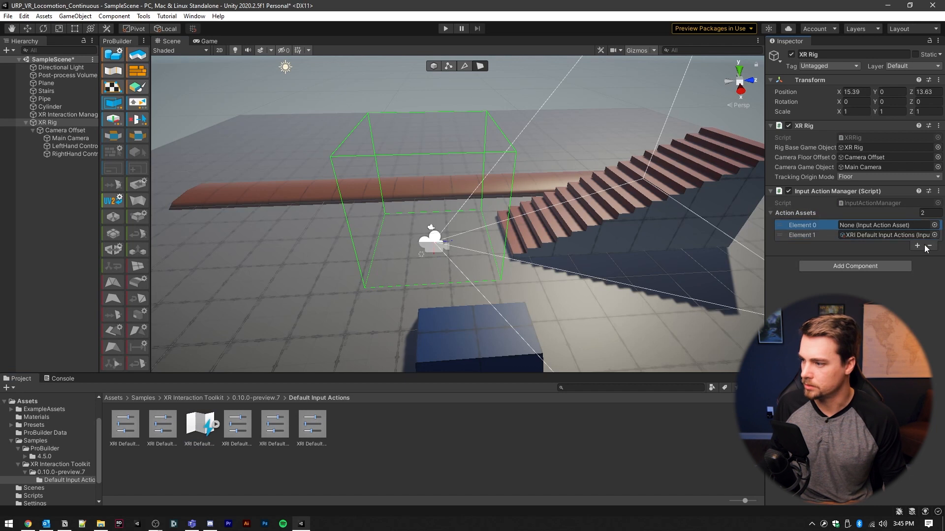
click(927, 246)
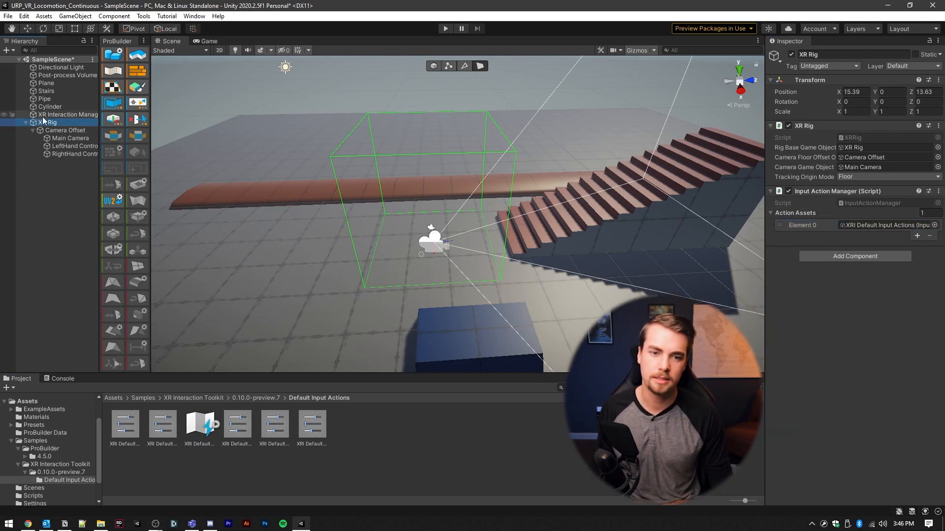
- Create a Locomotion System (Action-based) object and link its XR Rig field to the rig
right_click(47, 122)
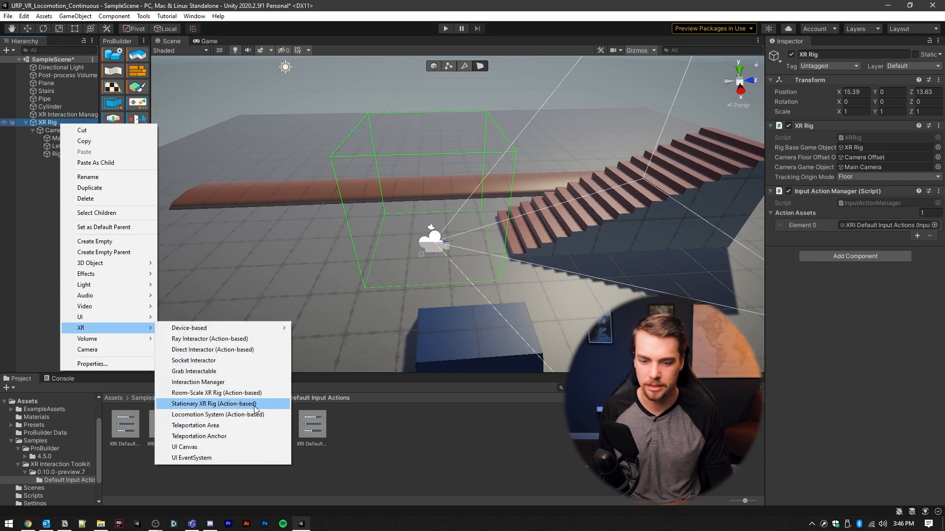
click(217, 414)
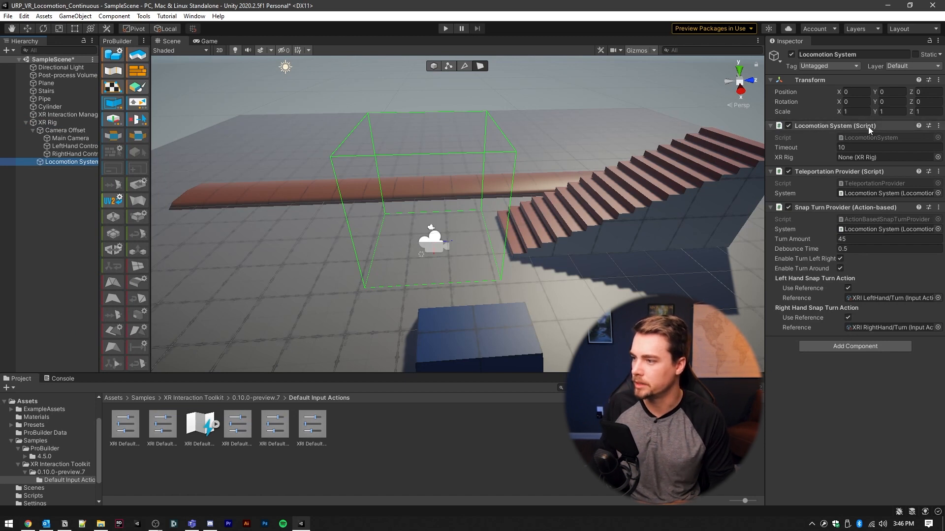
mouse_move(810, 154)
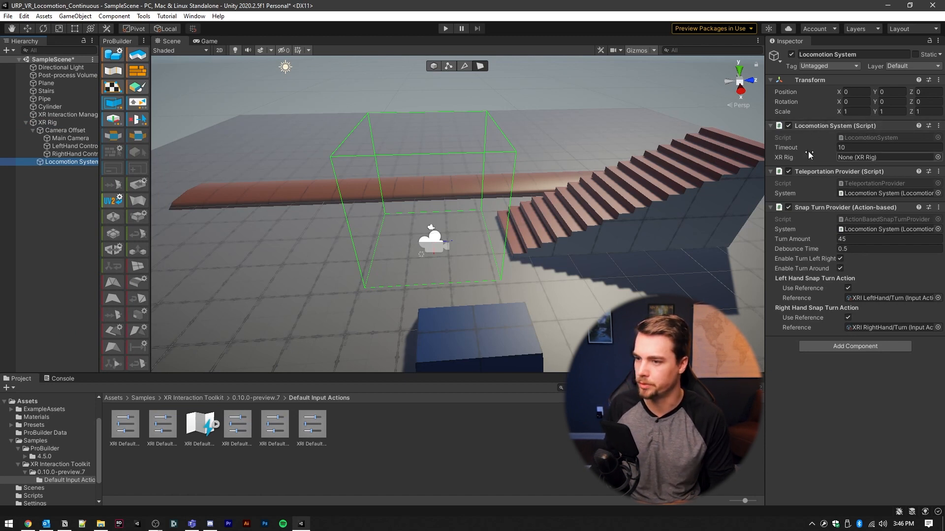
click(886, 158)
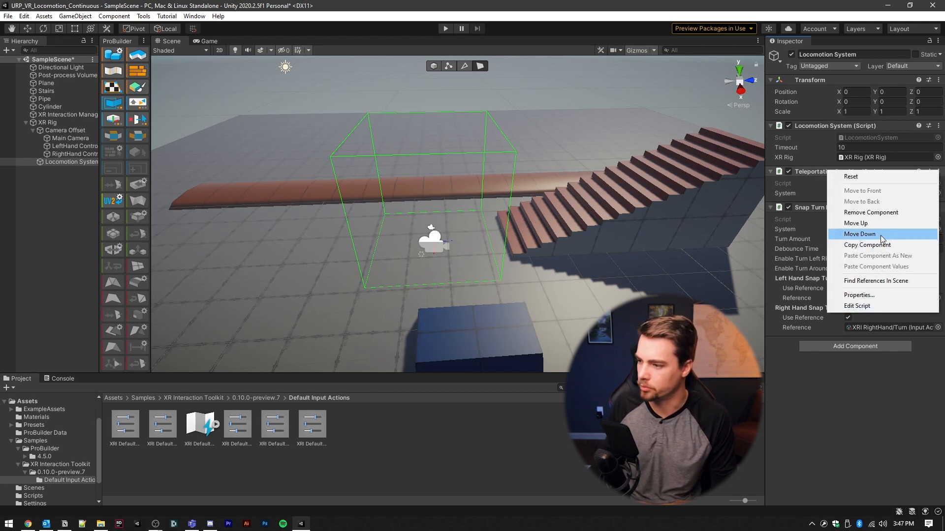
- Remove the Teleportation Provider and uncheck the Snap Turn Provider's left-hand Use Reference
click(861, 234)
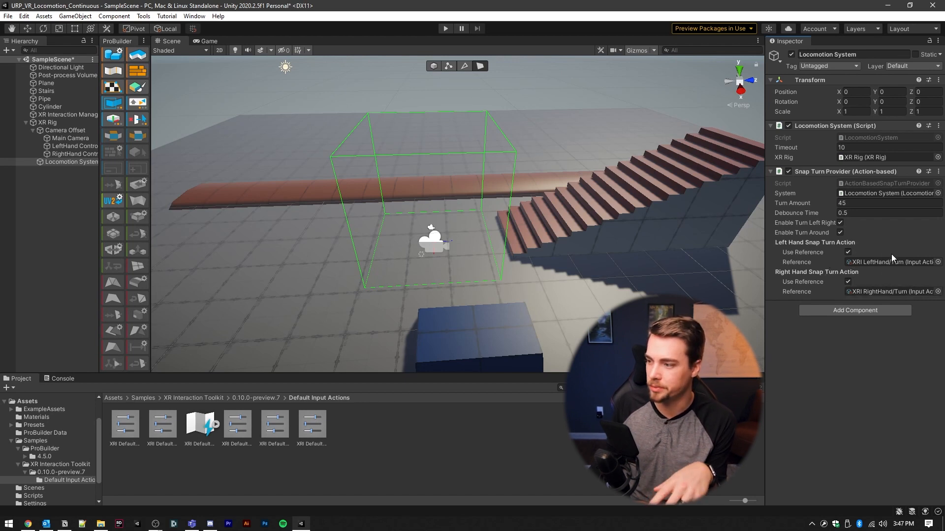
mouse_move(847, 253)
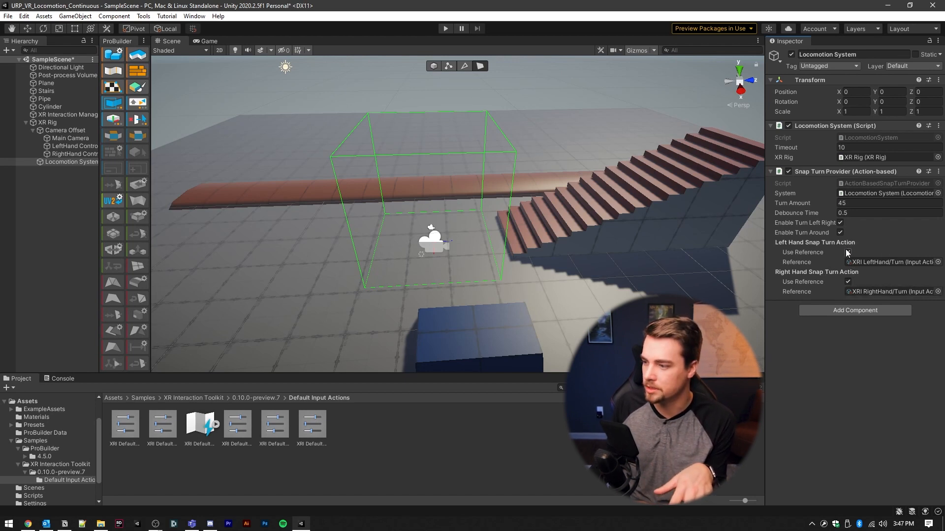
click(848, 252)
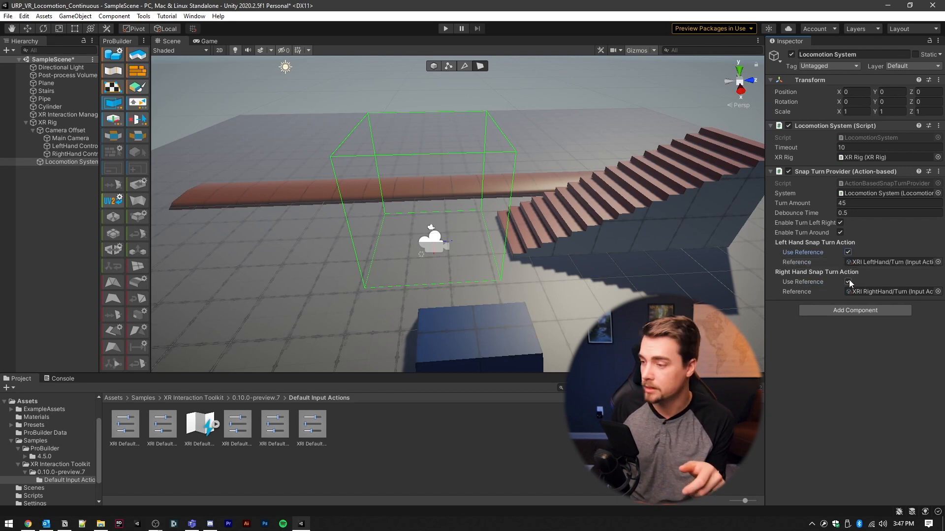
click(848, 252)
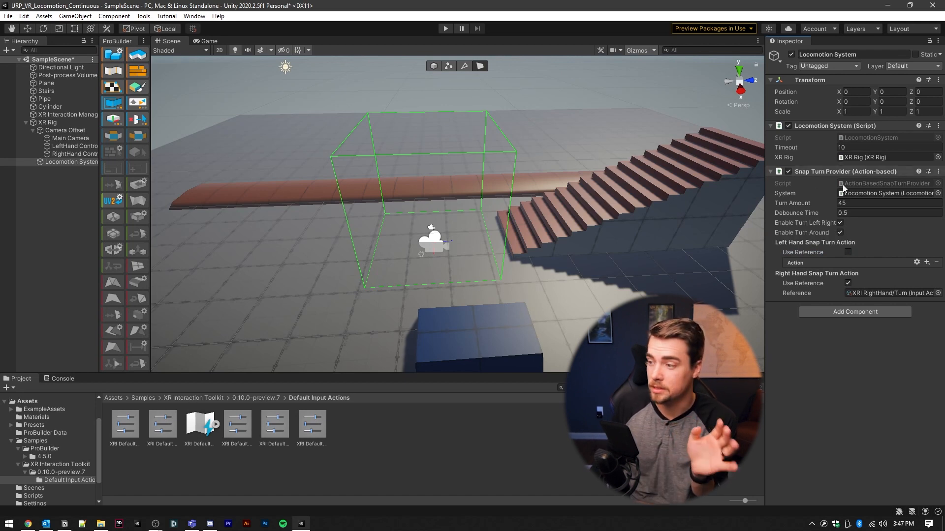
click(854, 312)
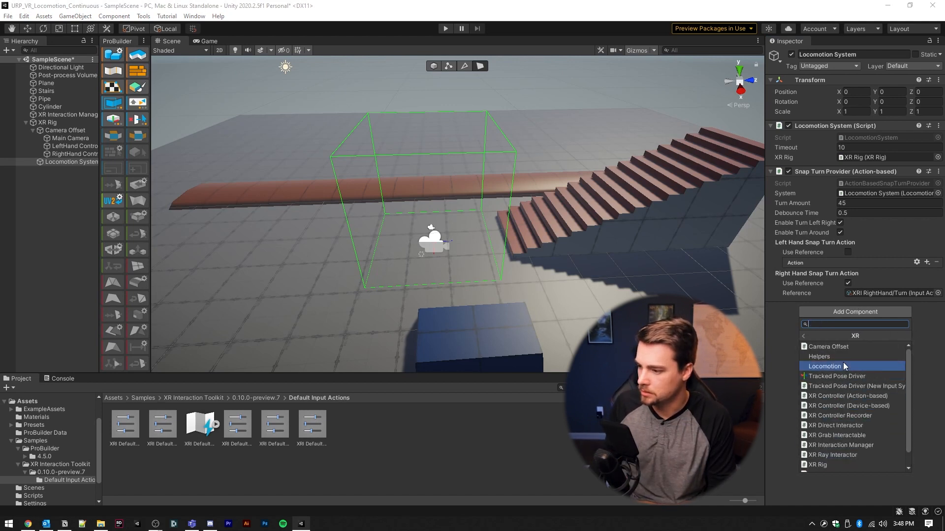
- Add a Continuous Turn Provider with left-hand reference off and disable the Snap Turn Provider
click(826, 366)
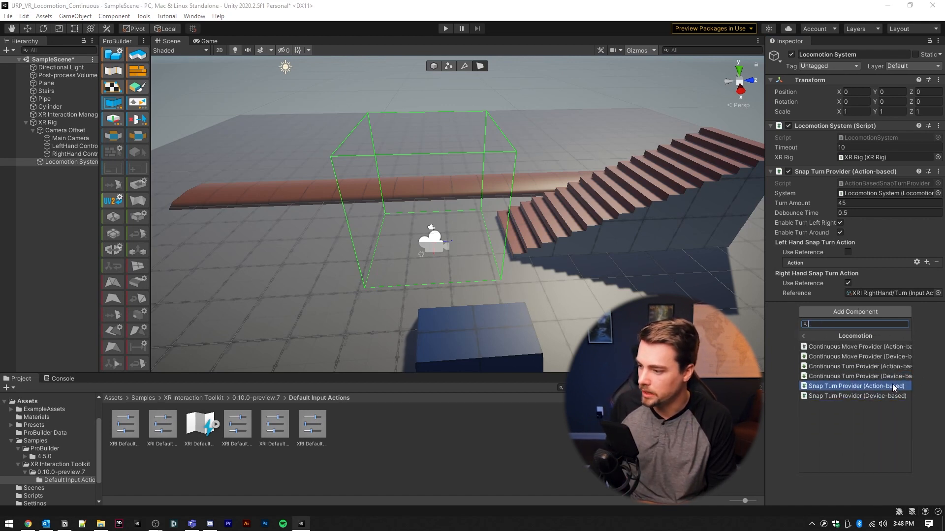
click(859, 366)
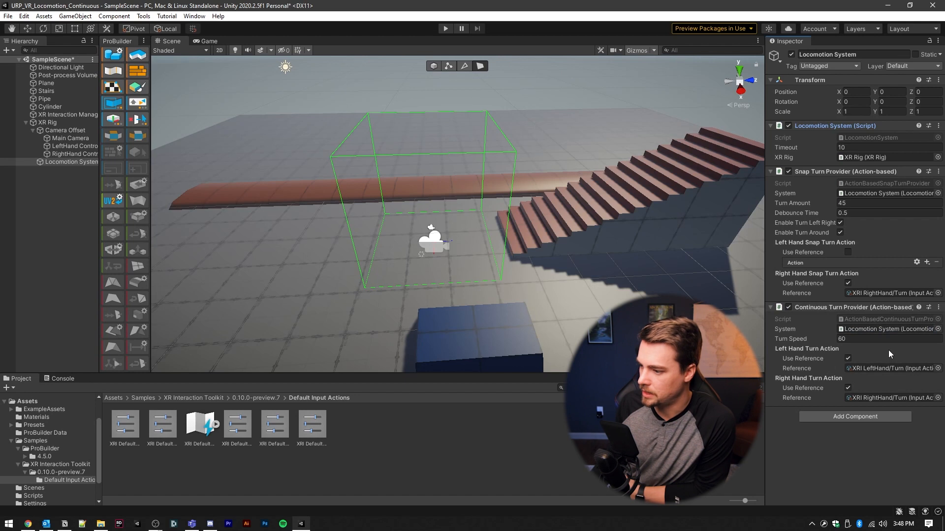
click(848, 358)
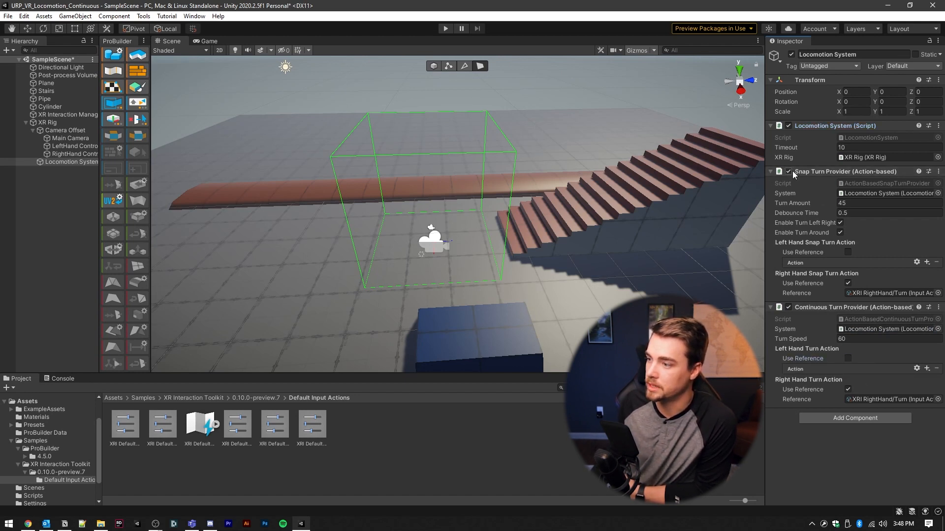
click(788, 171)
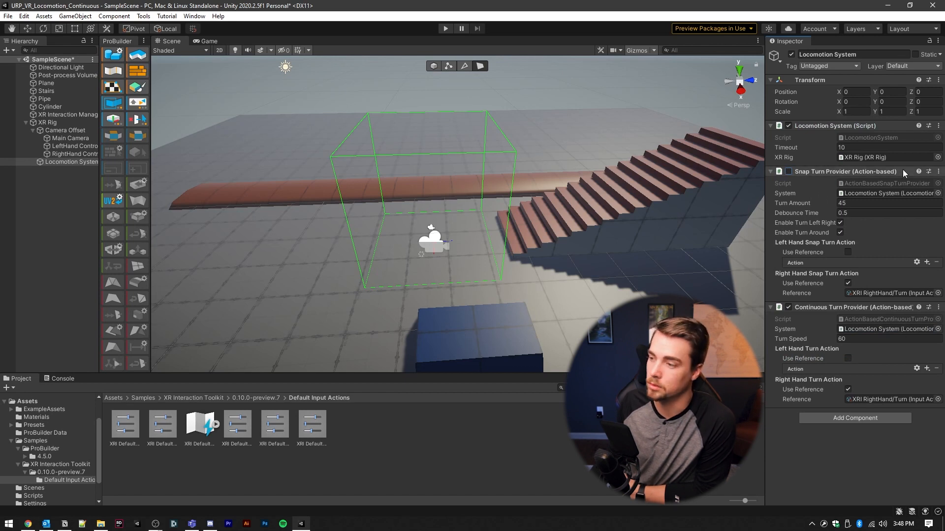
click(788, 171)
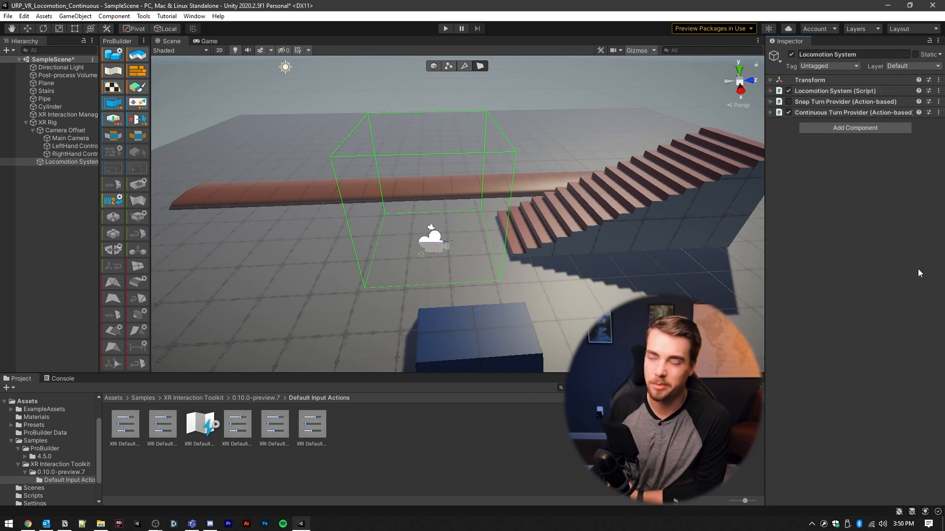
mouse_move(854, 128)
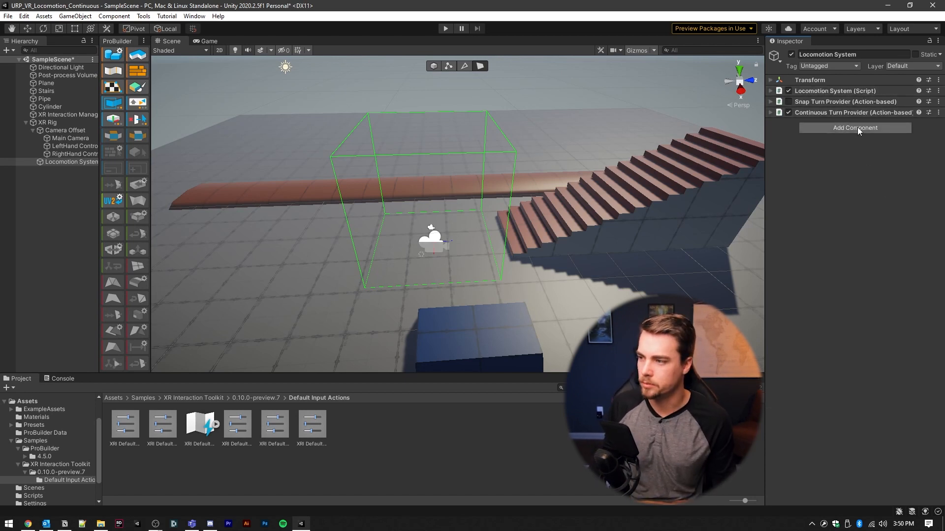
- Add a Continuous Move Provider to the Locomotion System and enable its move action references
click(855, 128)
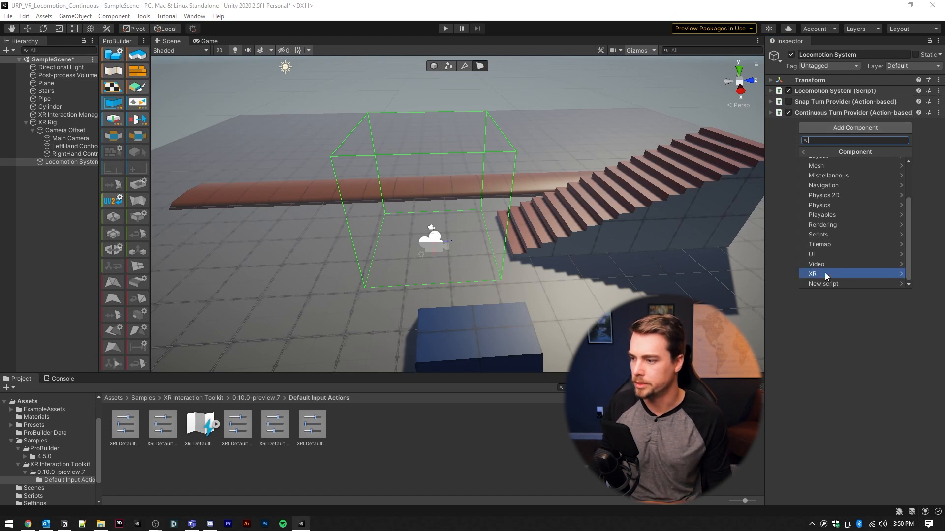
click(812, 274)
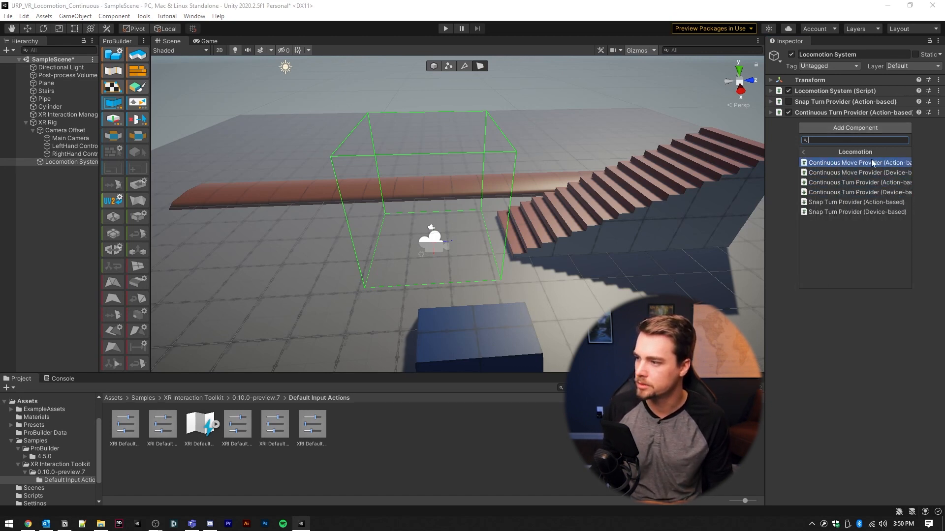
click(858, 163)
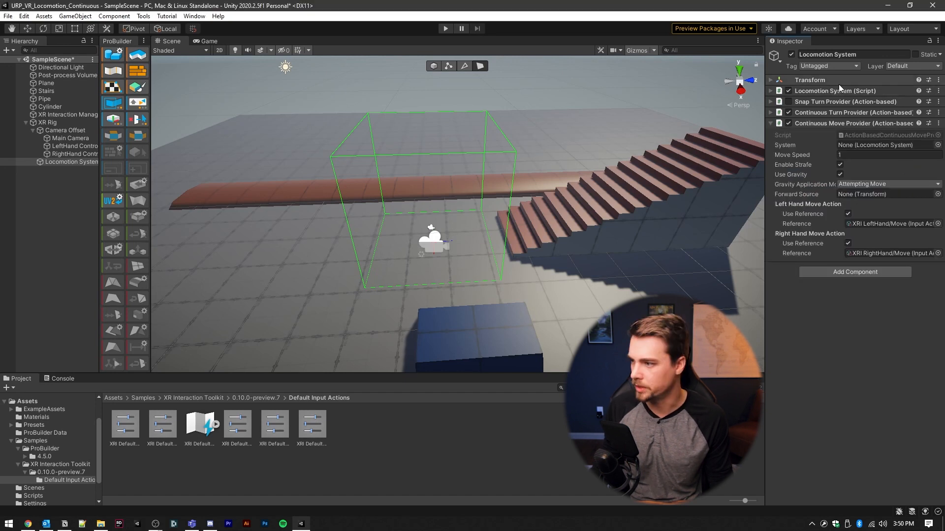
click(886, 145)
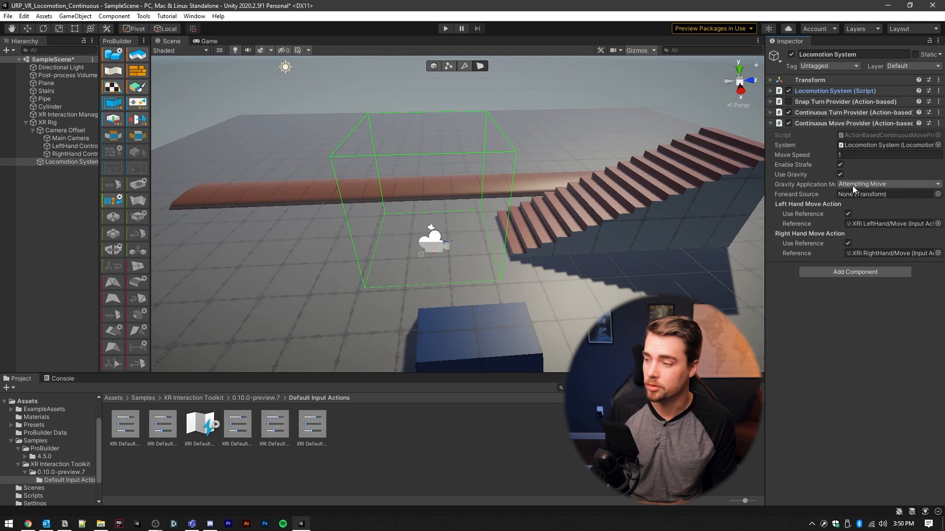
click(847, 243)
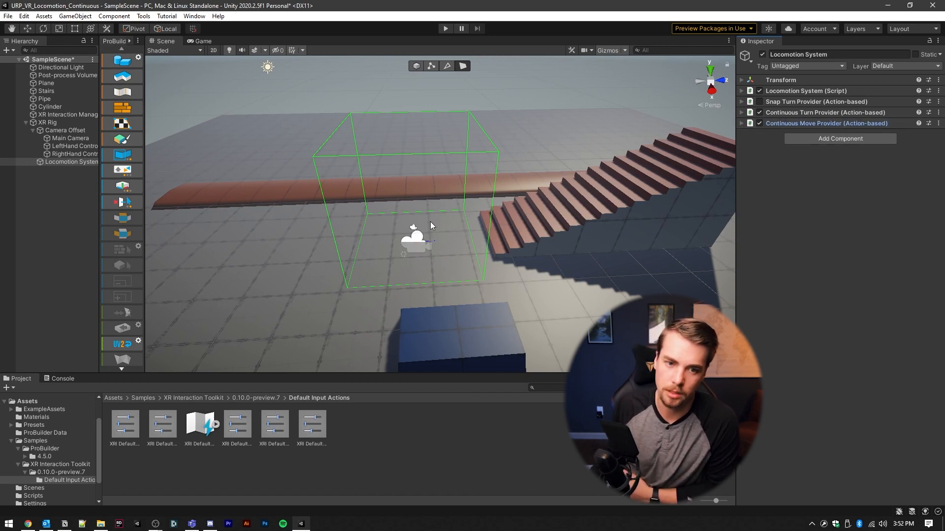
- Add a Character Controller (Center Y 1, Radius 0.4) and a Character Controller Driver to the XR Rig
click(47, 122)
text(char)
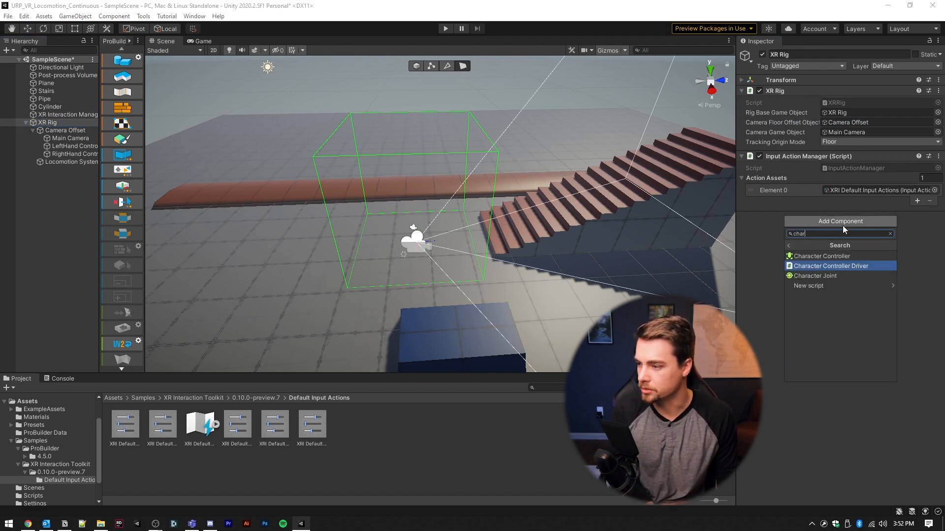
click(819, 256)
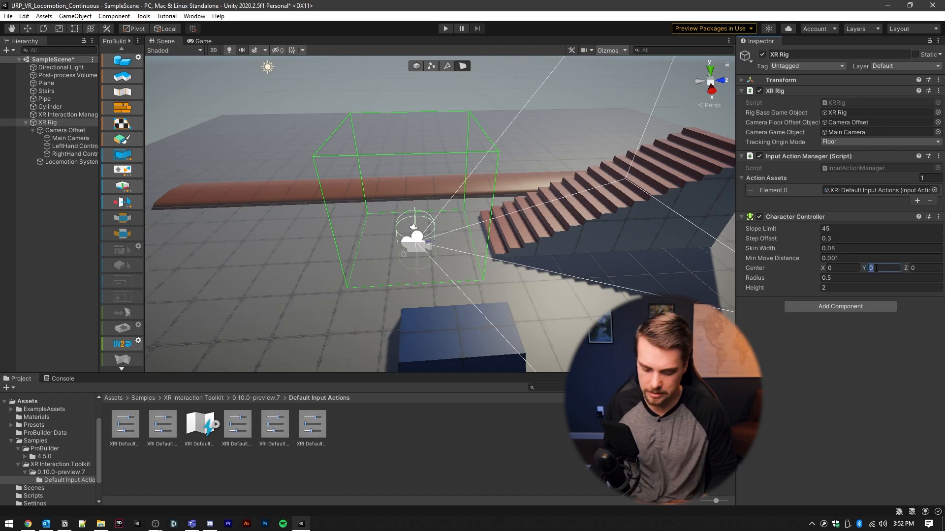
text(1)
click(880, 278)
text(4)
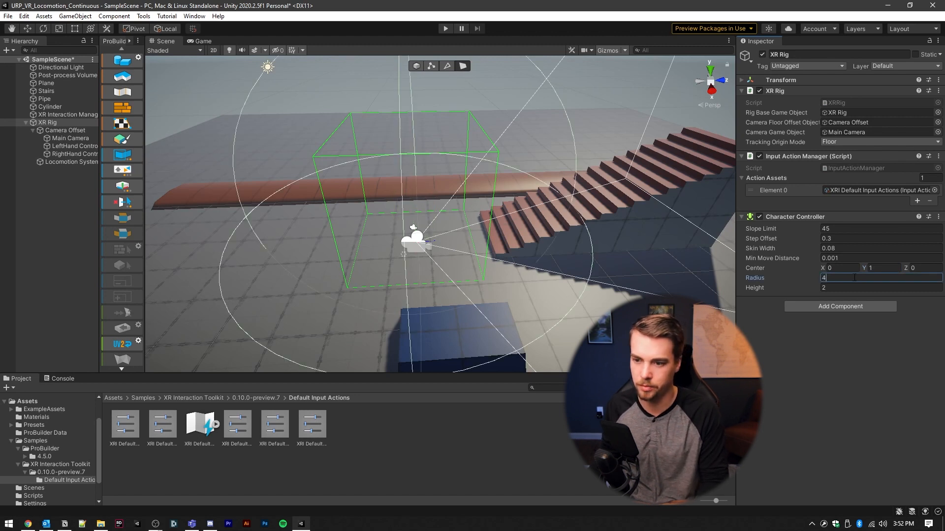
click(840, 306)
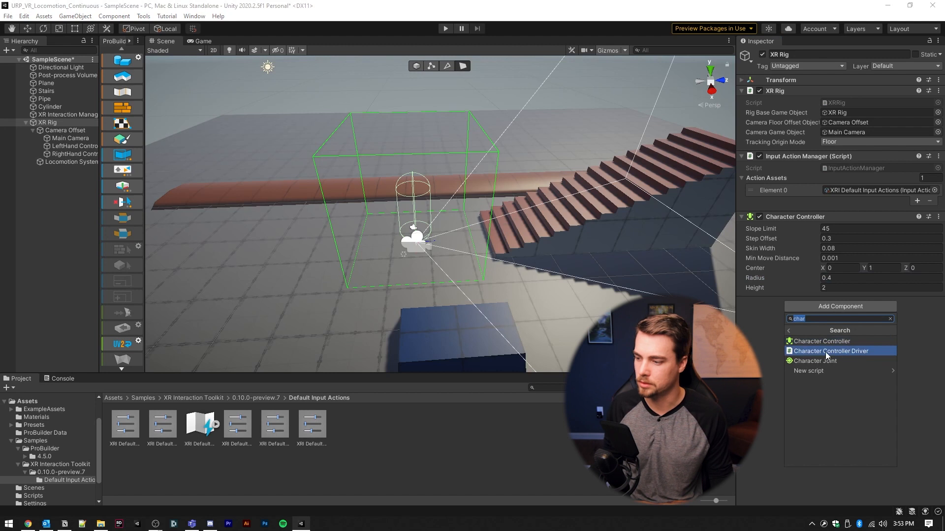
click(832, 350)
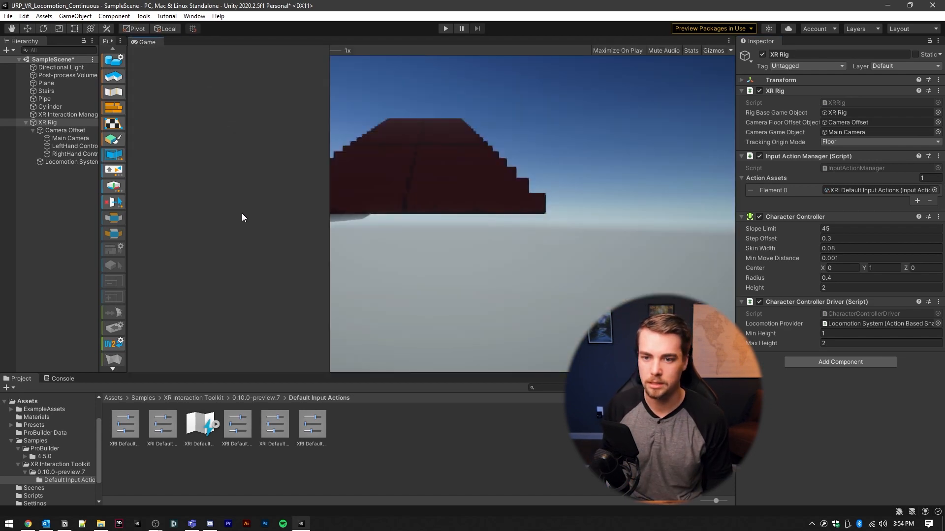
- Dock the Game view beside the Scene view, run a headset test, then stop it
click(246, 41)
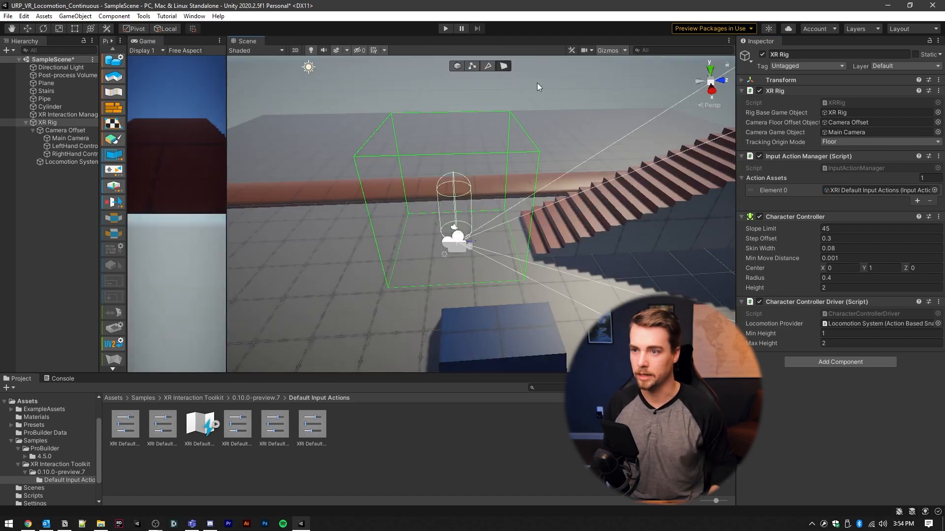
mouse_move(524, 60)
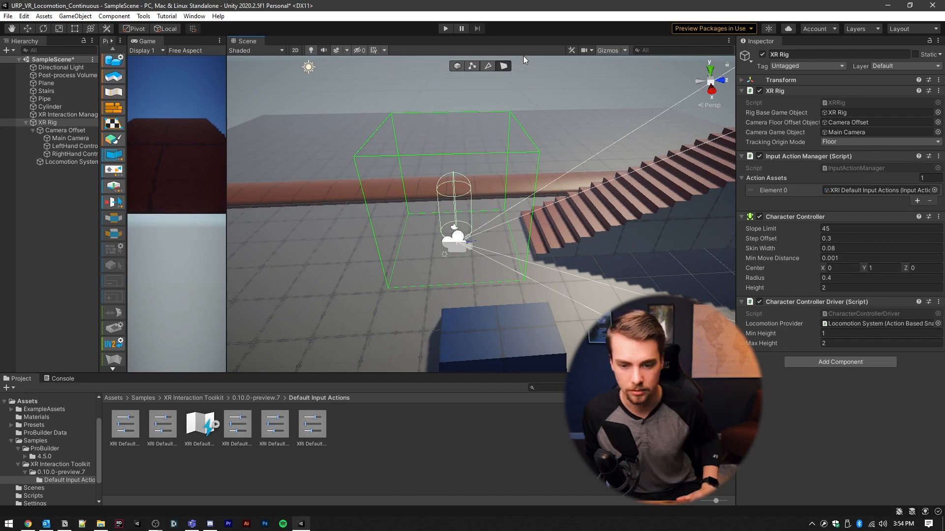
click(445, 29)
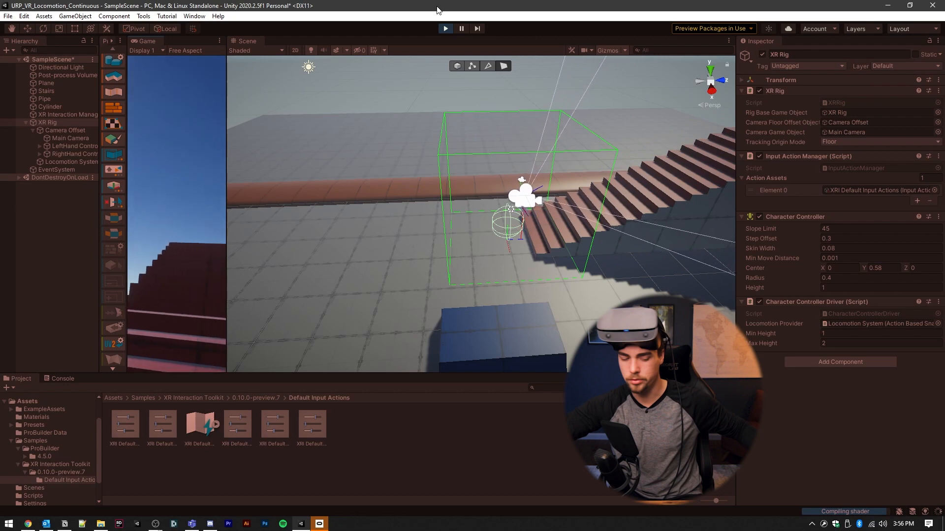
click(444, 28)
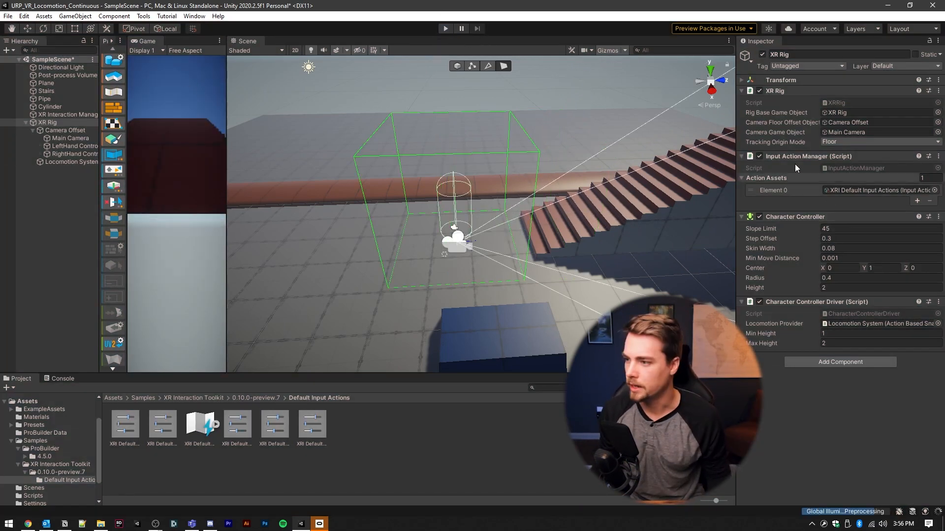
mouse_move(787, 164)
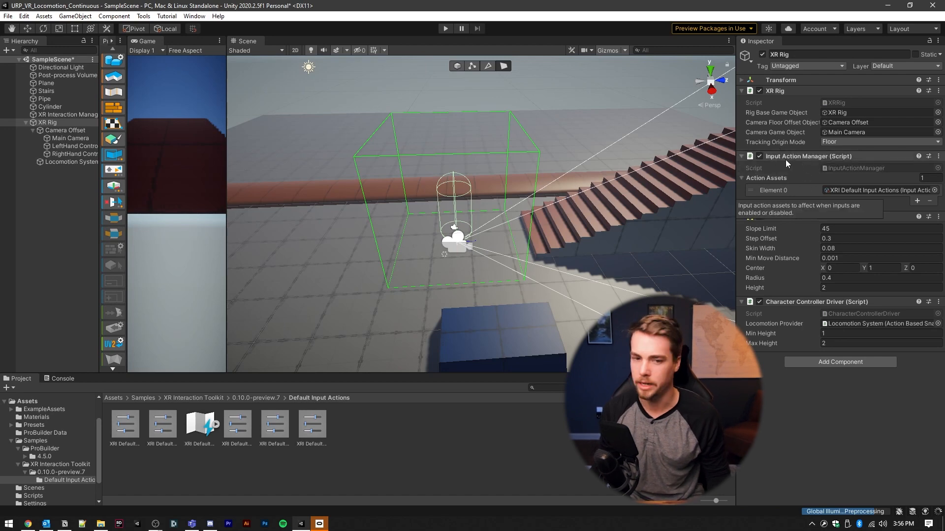
- Disable Snap Turn, set Move Speed 5 with only the left hand move action, and start testing
click(73, 154)
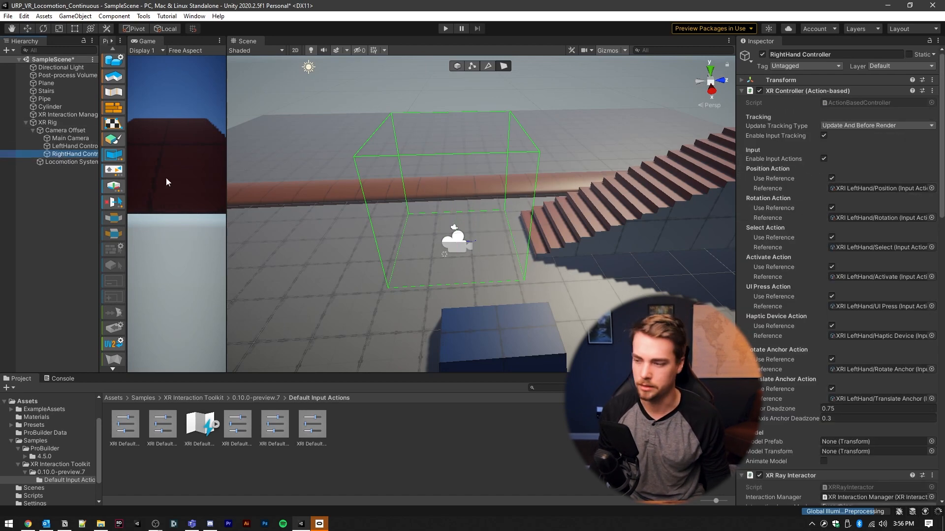
mouse_move(862, 209)
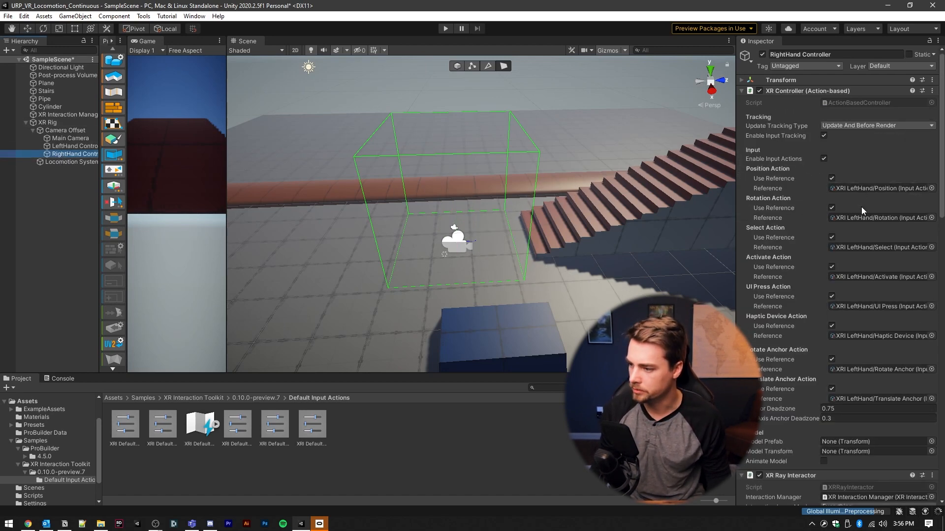
mouse_move(878, 220)
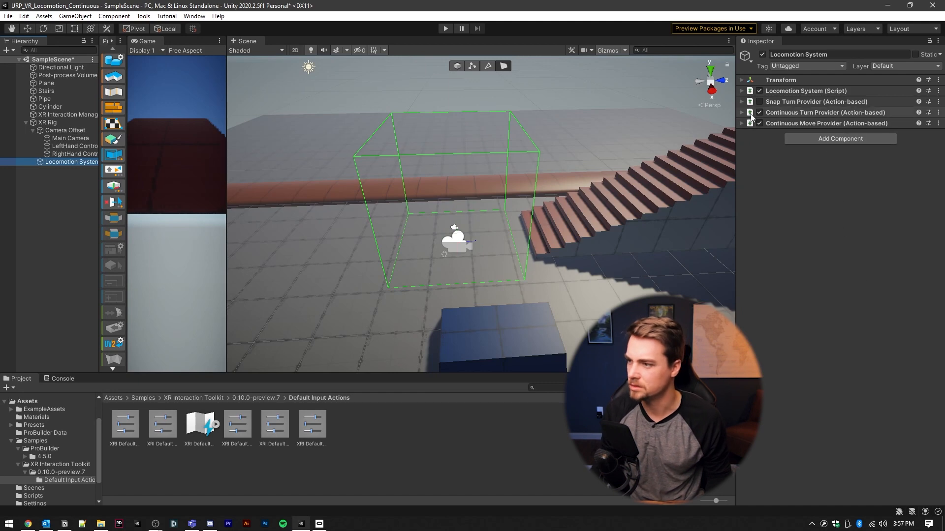
click(742, 123)
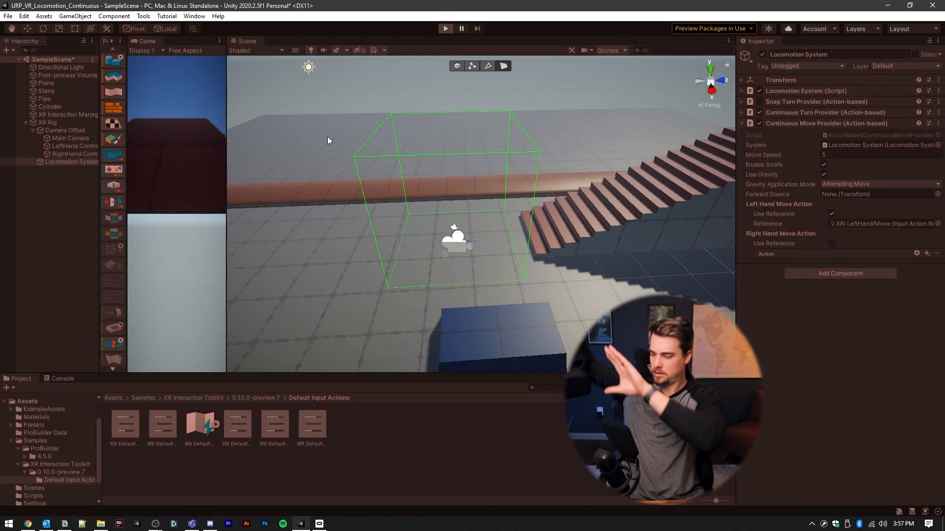
click(445, 28)
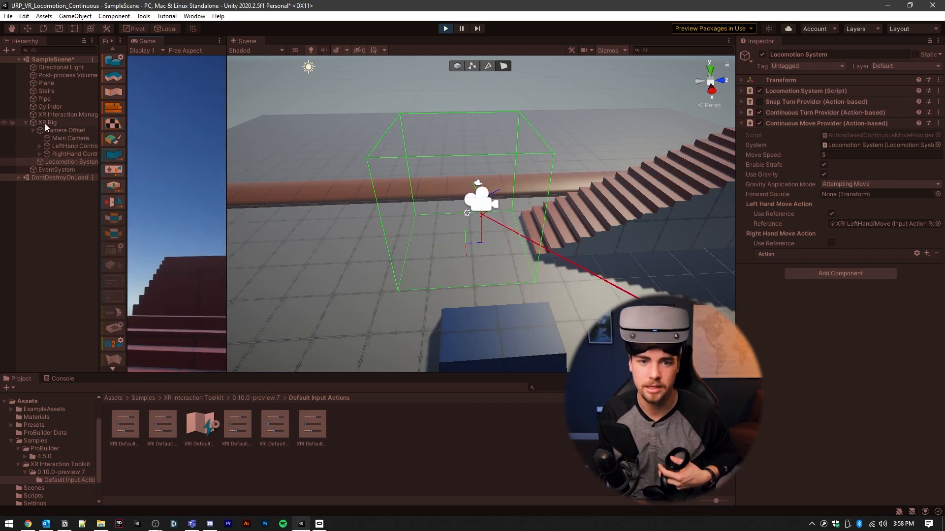
- Stop play mode and browse to the XR Interaction Toolkit Runtime > Locomotion folder
click(46, 122)
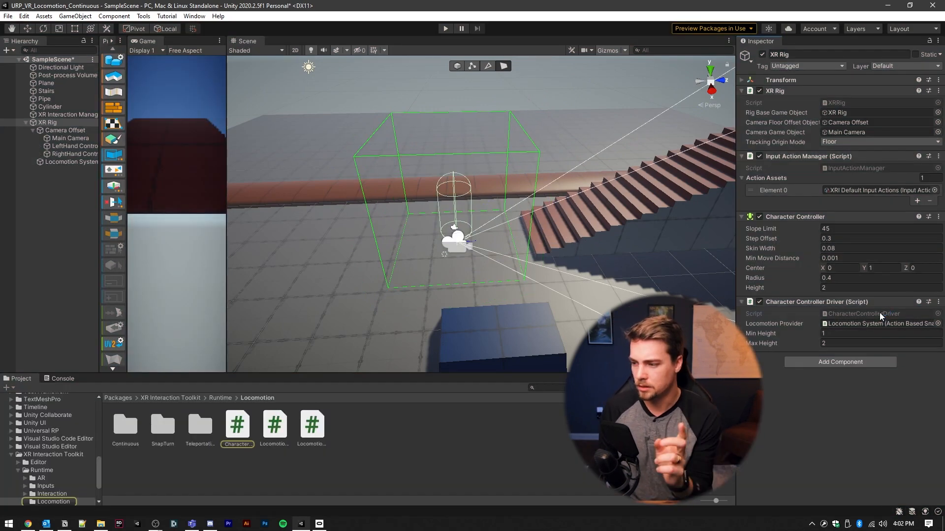
mouse_move(863, 305)
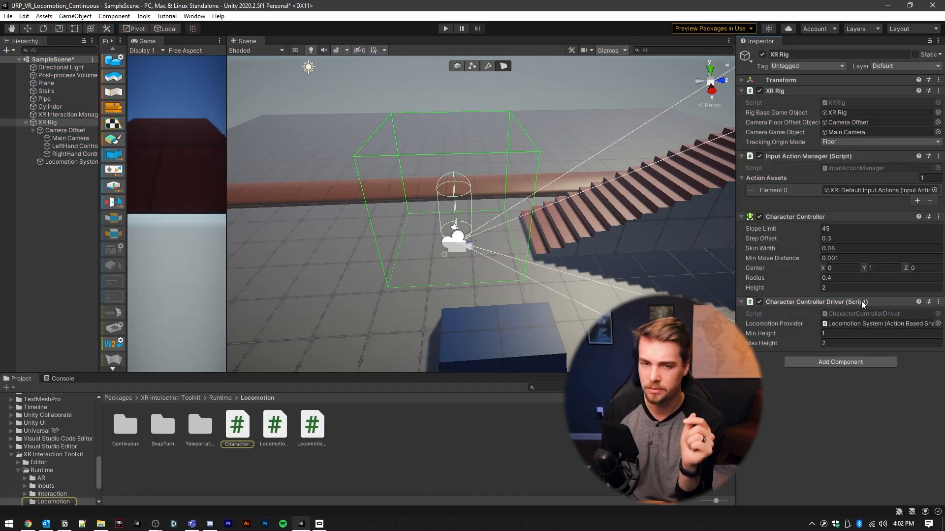
mouse_move(809, 348)
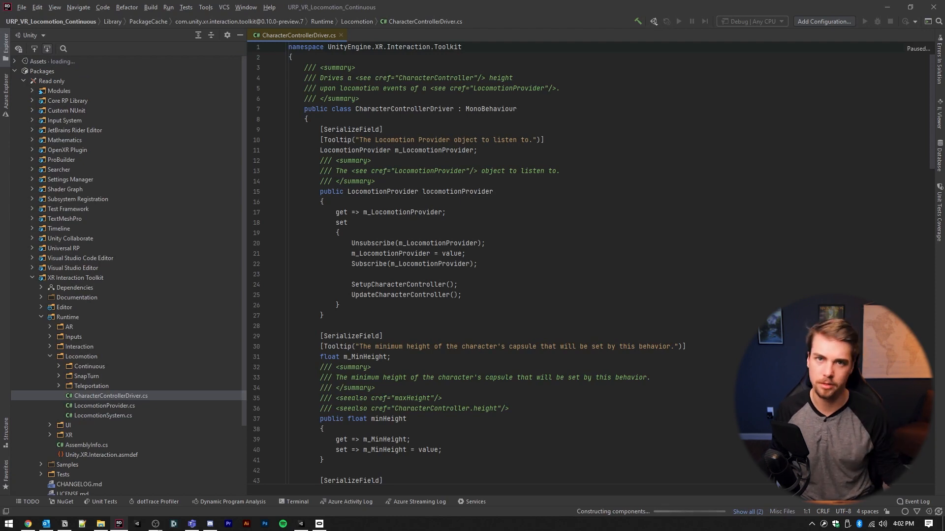
- Write CharacterMovementHelper with a CharacterController field and an UpdateCharacterController() call in Update
scroll(down, 3)
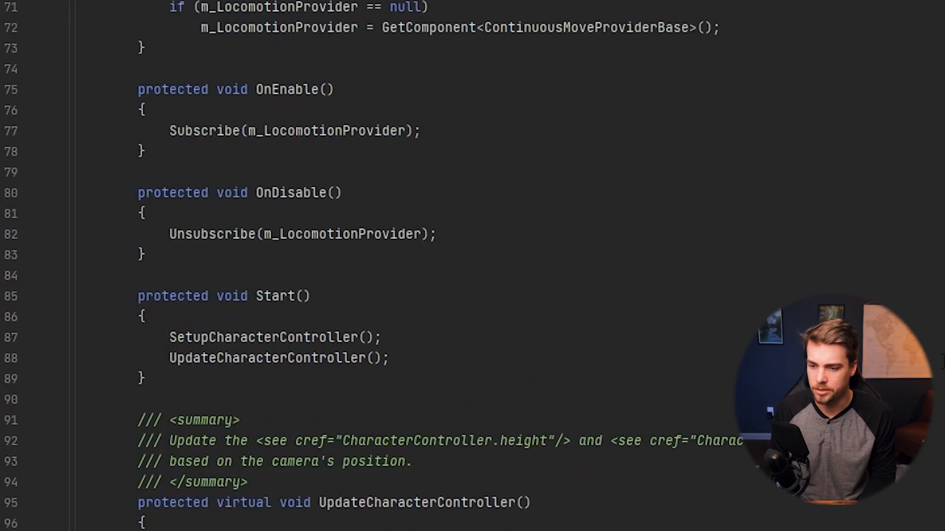
scroll(down, 3)
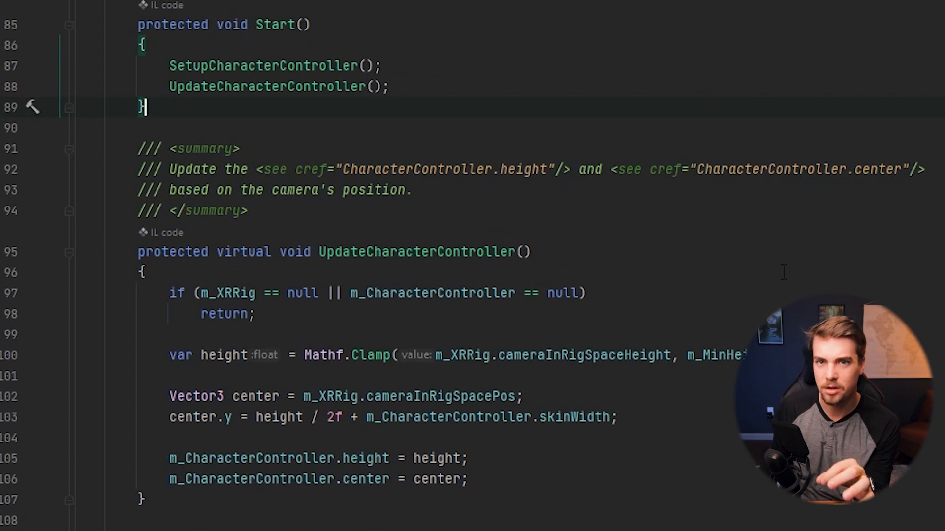
mouse_move(778, 260)
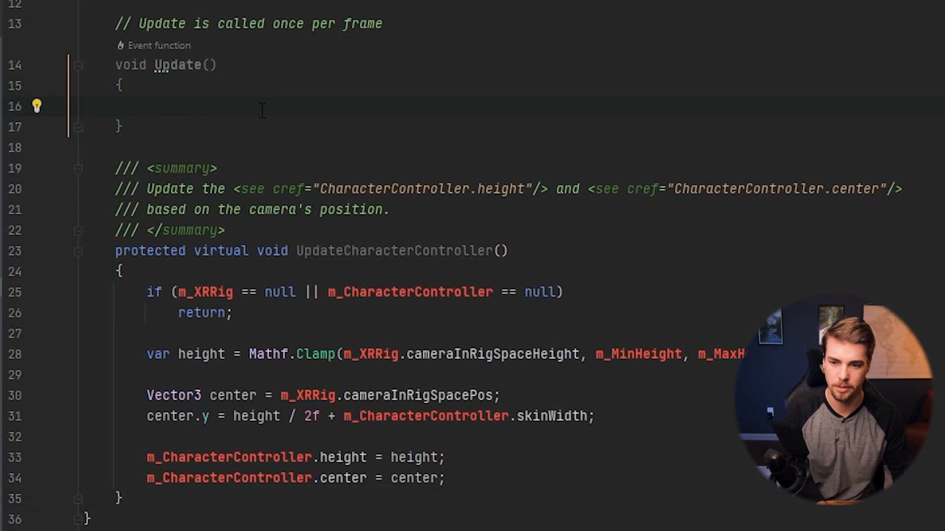
text(UpdateCharacterController();)
text(private XRRig XRRig;)
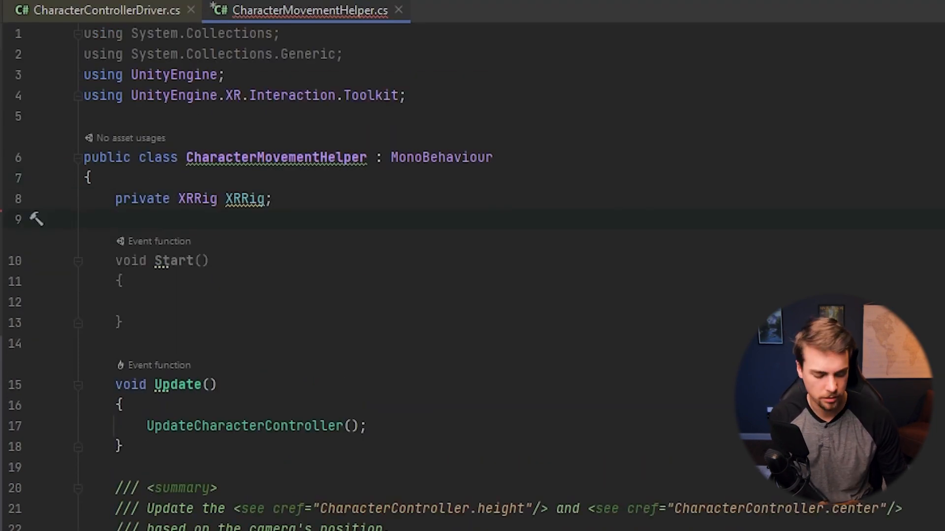
text(private CharacterController CharacterController;)
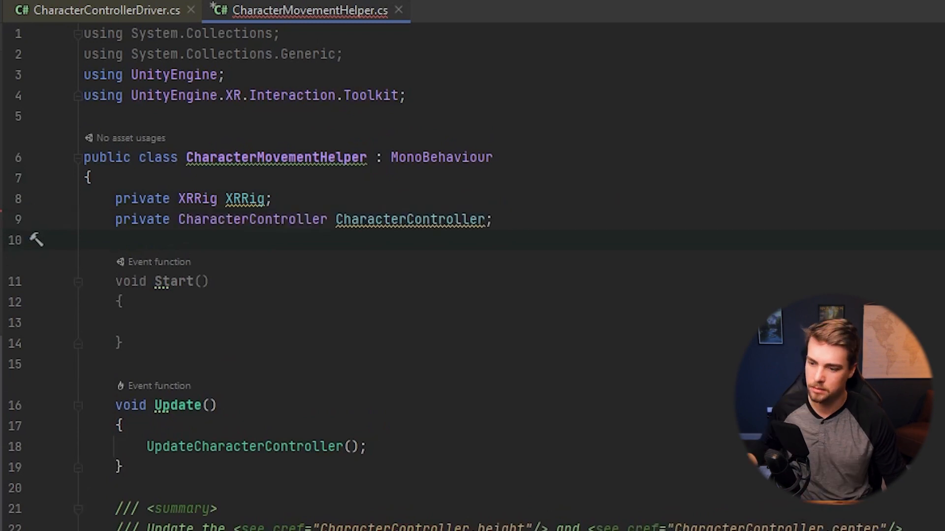
click(497, 218)
text(private CharacterControllerDriver driver;)
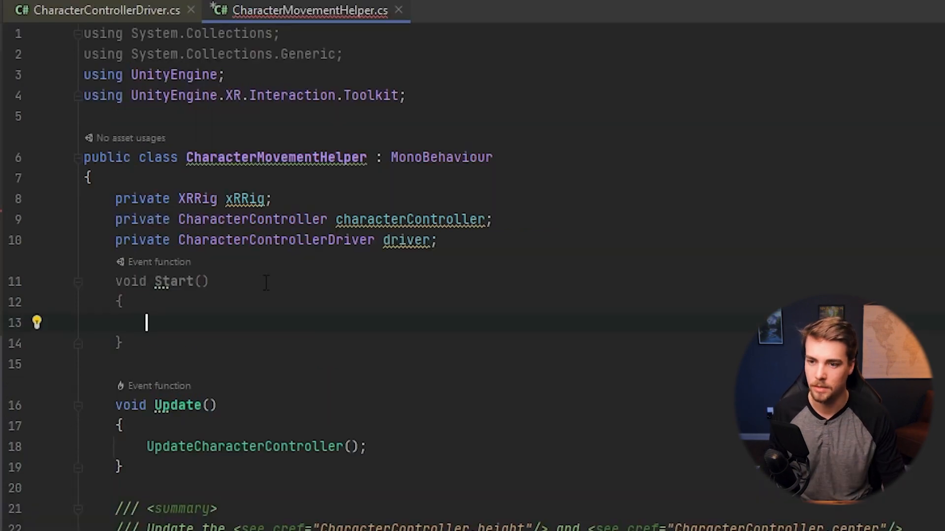
mouse_move(657, 265)
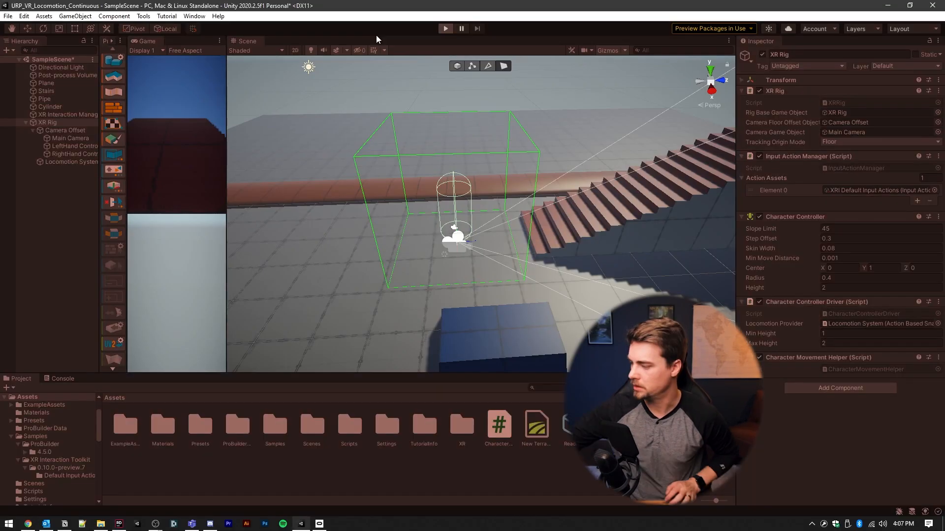
- Start play mode to test the new helper script on the XR Rig
click(445, 28)
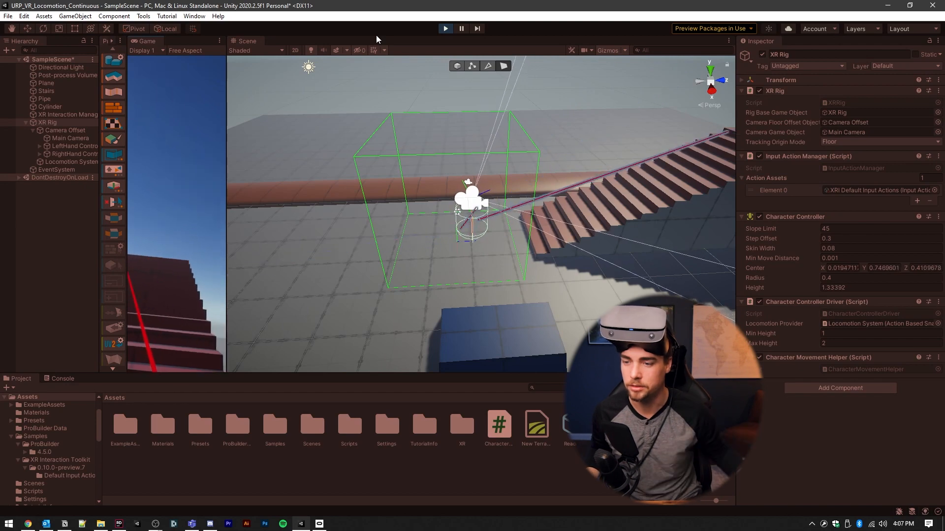